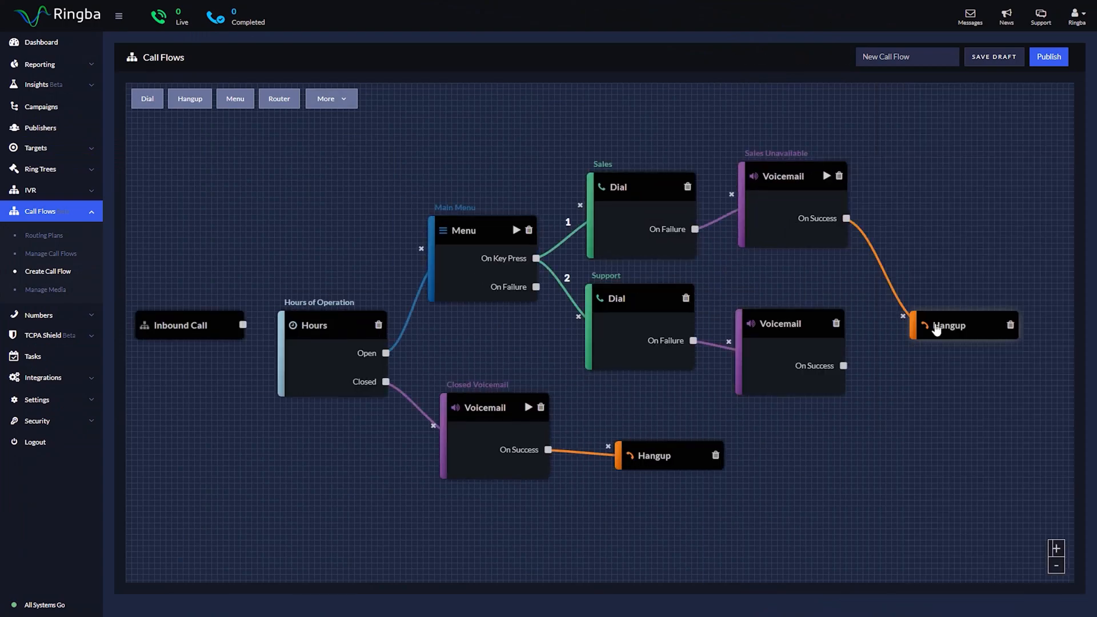
Finish browsing the example call flows and open the Dashboard performance summary
click(44, 234)
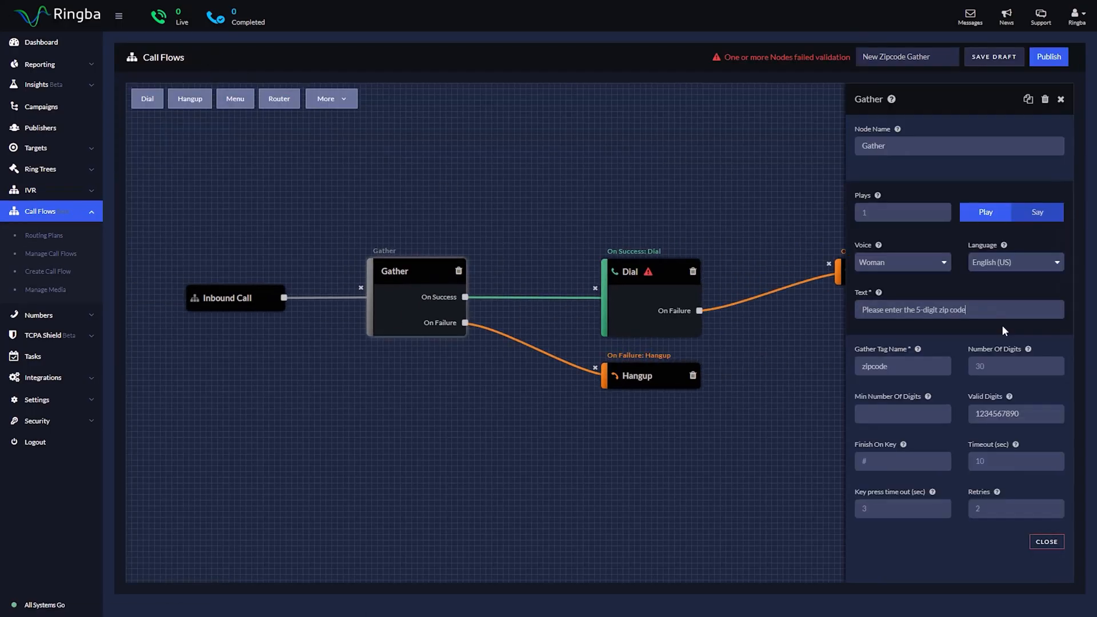
click(1045, 542)
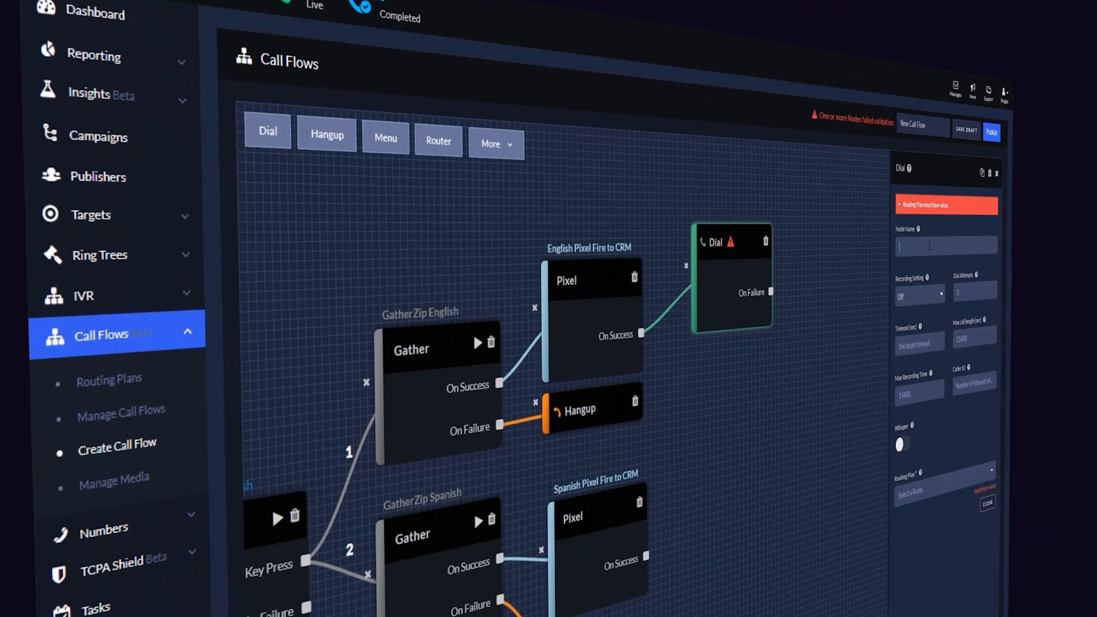
scroll(down, 3)
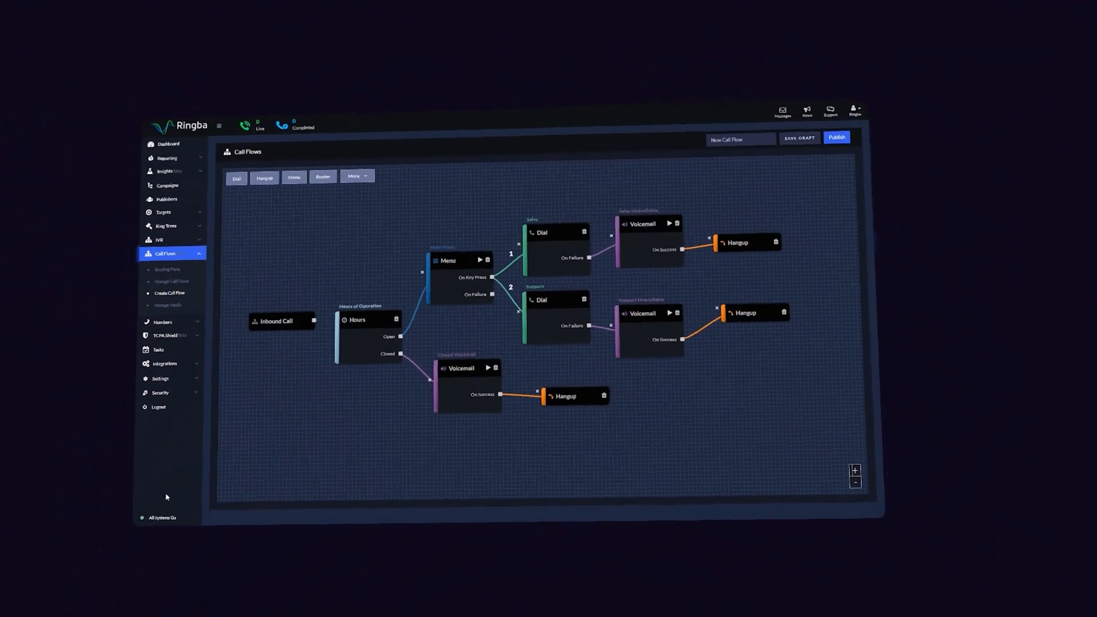
click(168, 143)
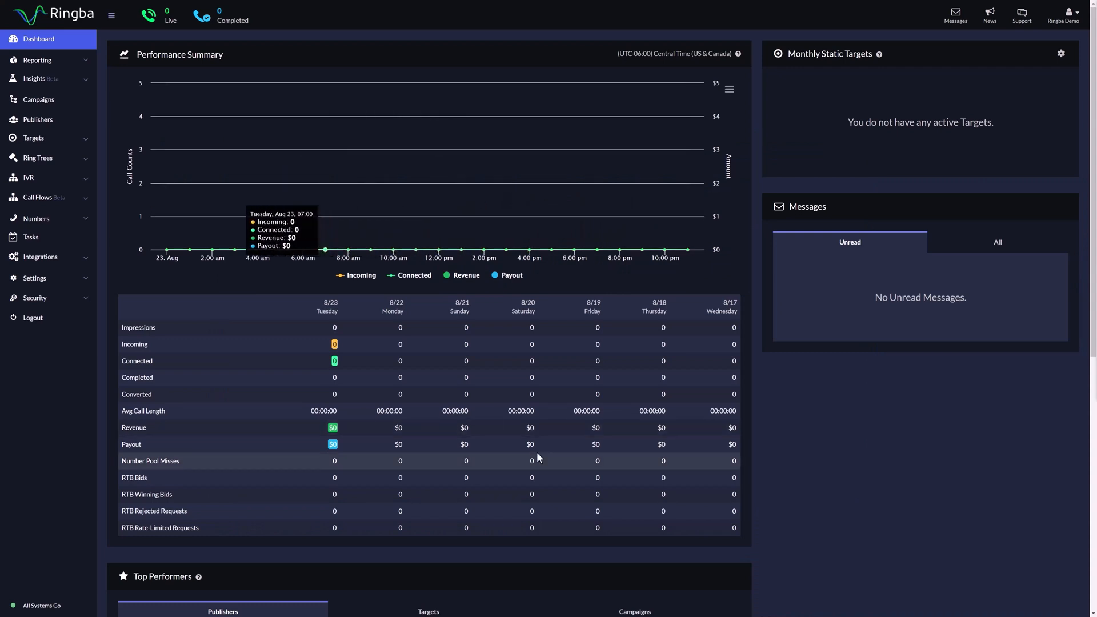
mouse_move(258, 330)
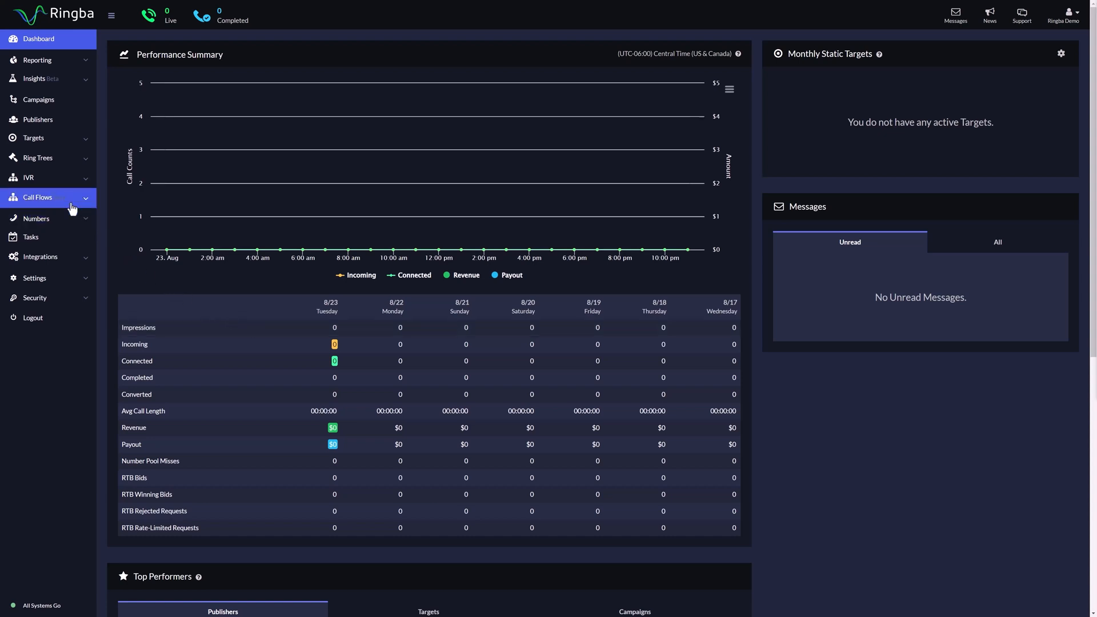
Expand Call Flows and open Routing Plans, listing Ringba Test and Ringba Test 2
click(37, 197)
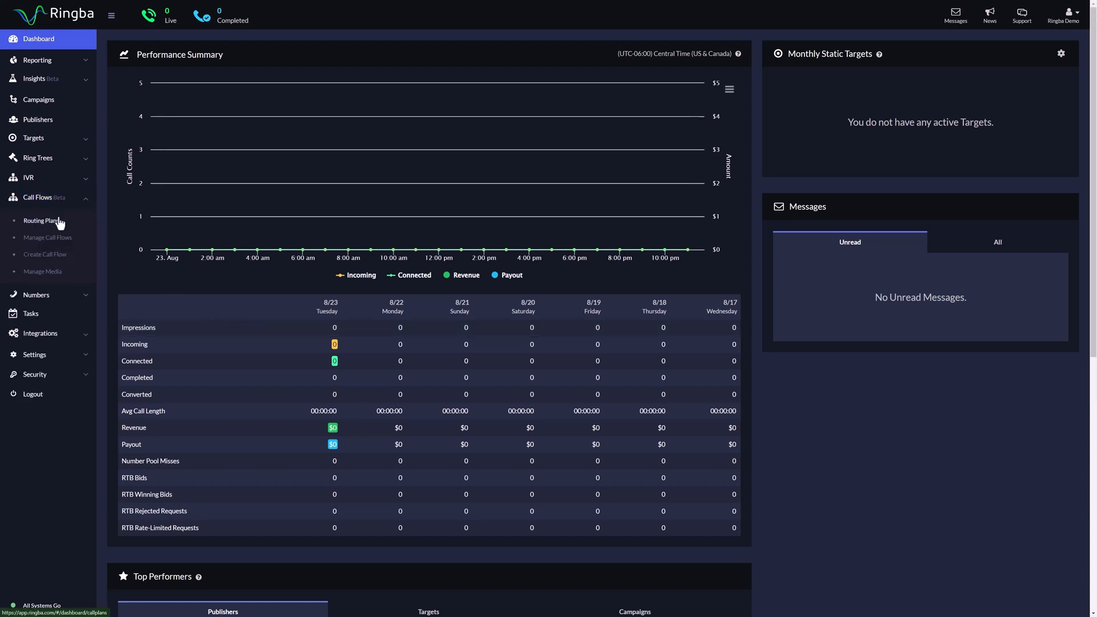
click(41, 221)
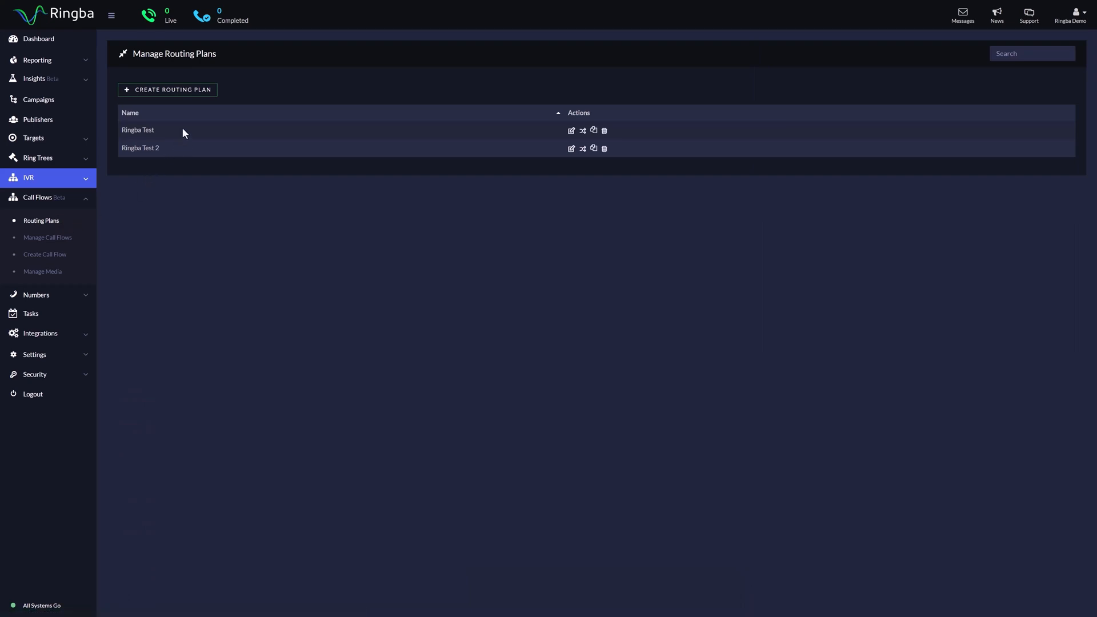
Create a routing plan named 'Ringba Demo' using Priority (Standard) routing
click(168, 90)
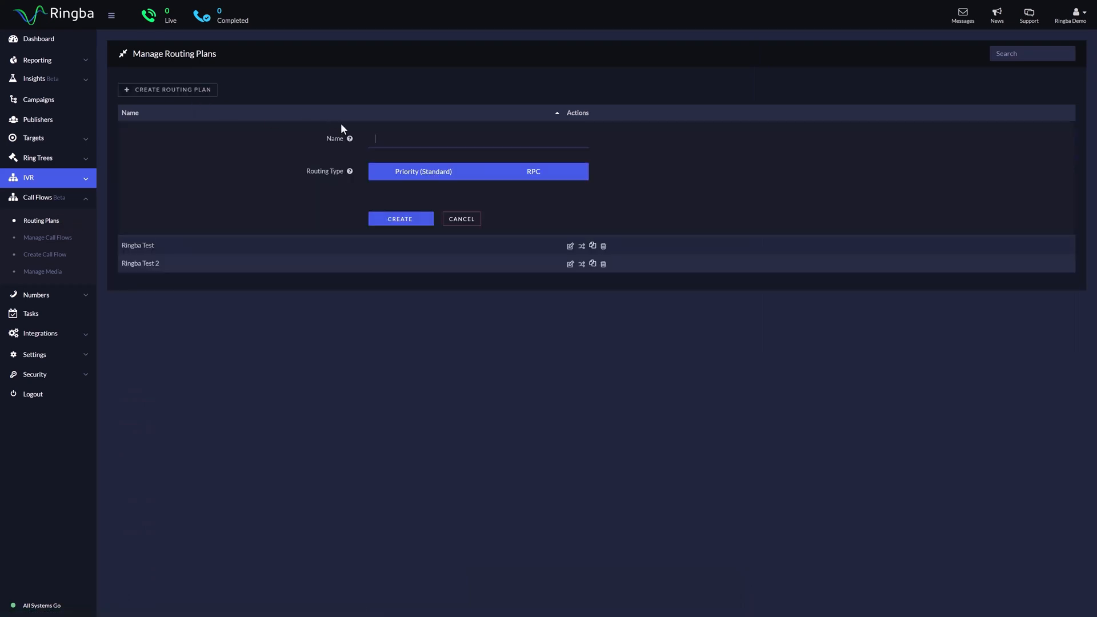
text(Ringba Demo)
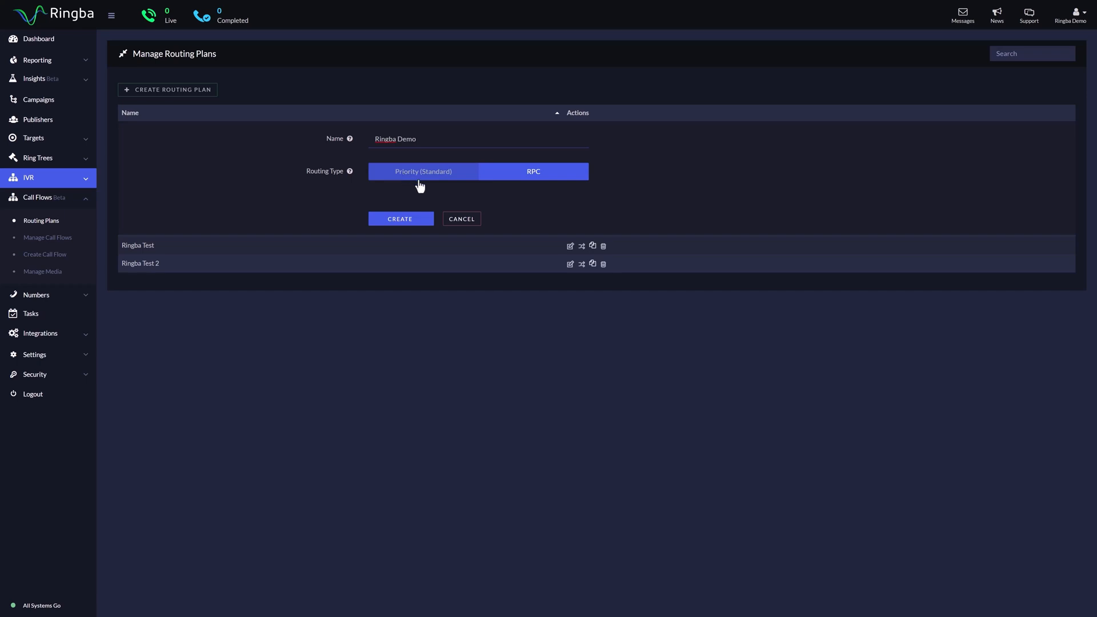
click(423, 171)
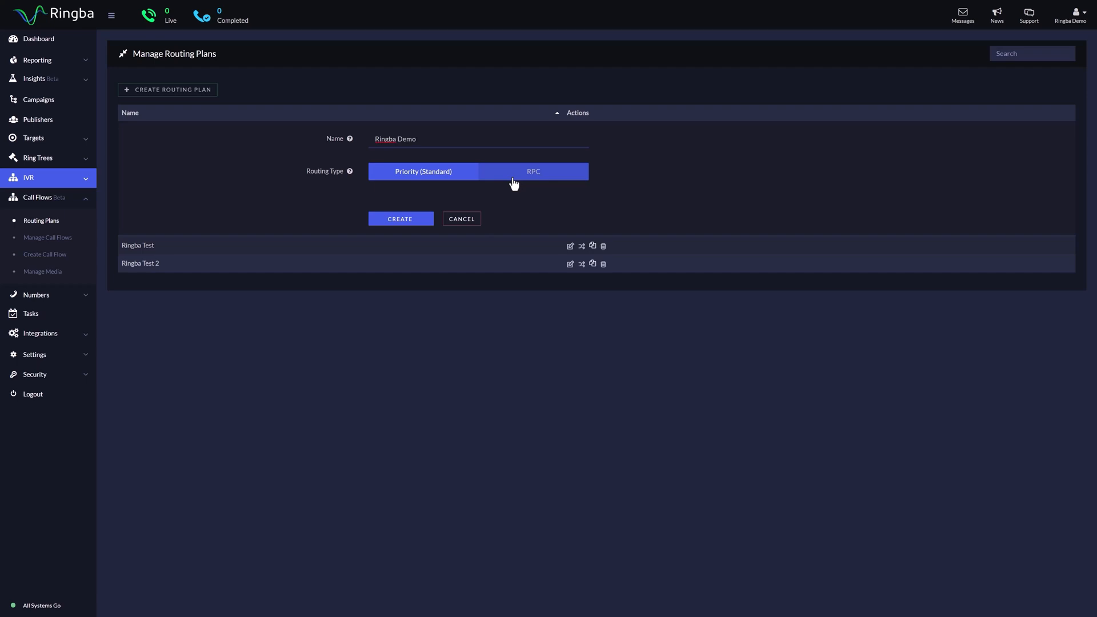
click(400, 219)
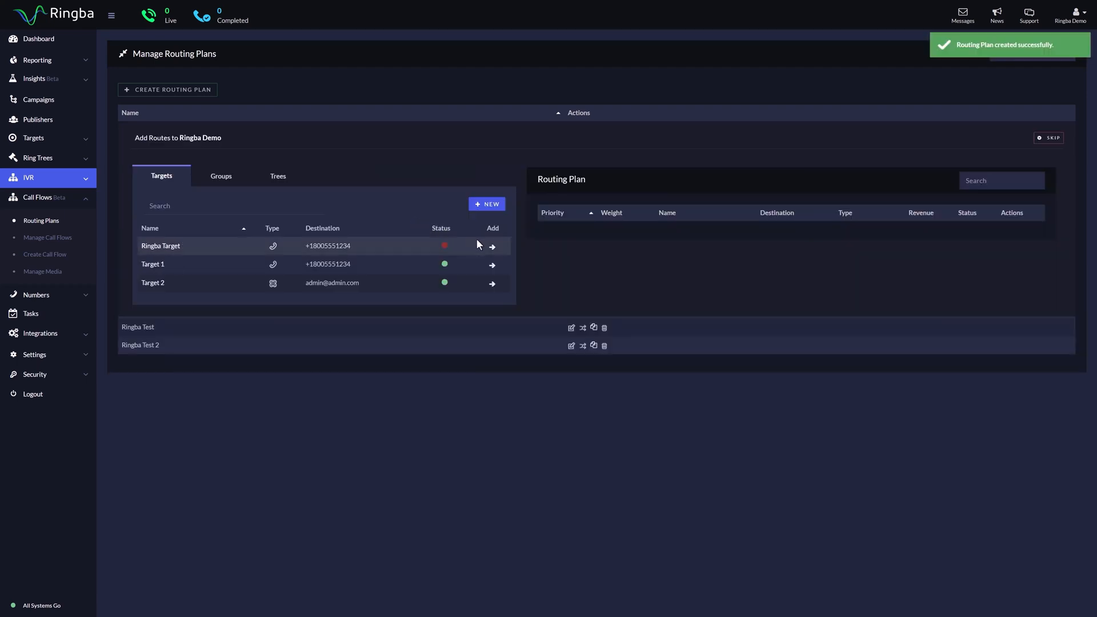
Add Ringba Target with priority 1, weight 5, converting on call length 10
click(491, 246)
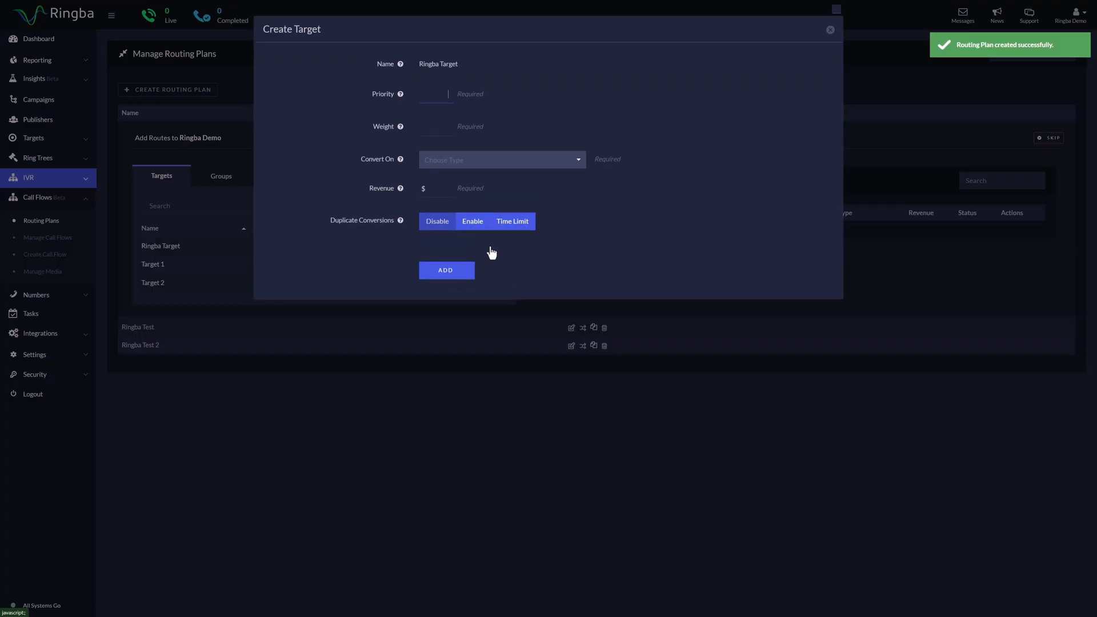
mouse_move(487, 259)
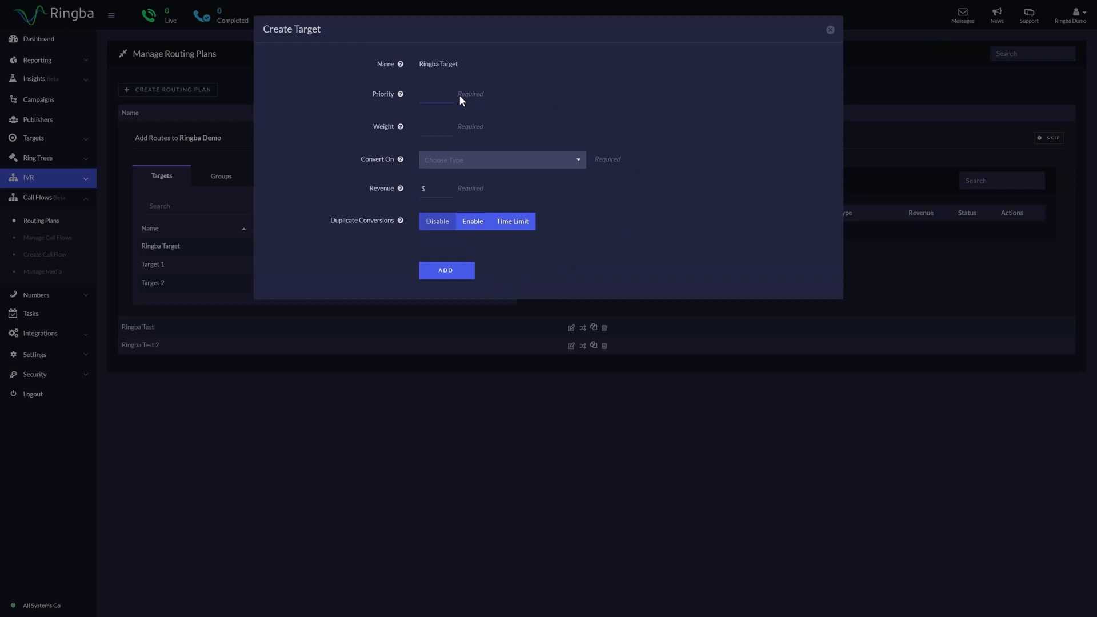
text(1)
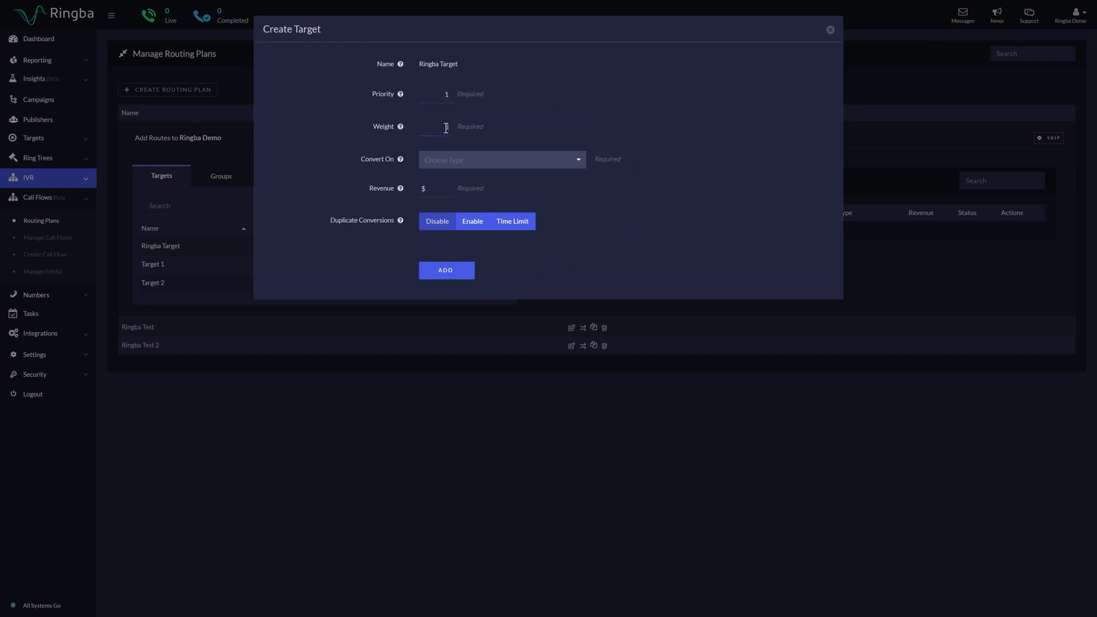
click(502, 159)
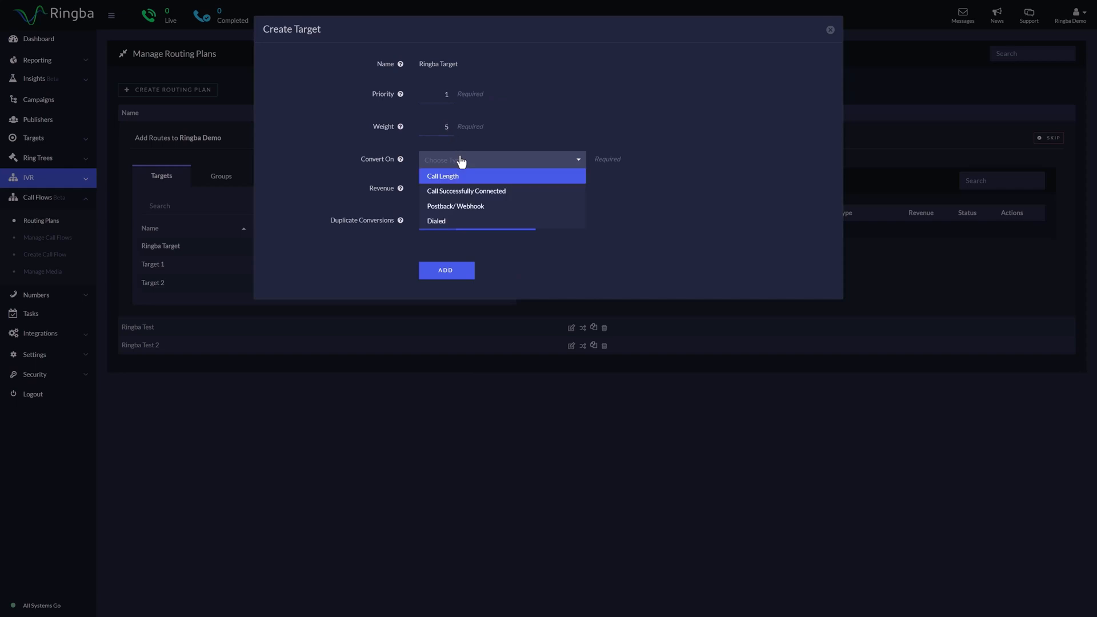
mouse_move(477, 180)
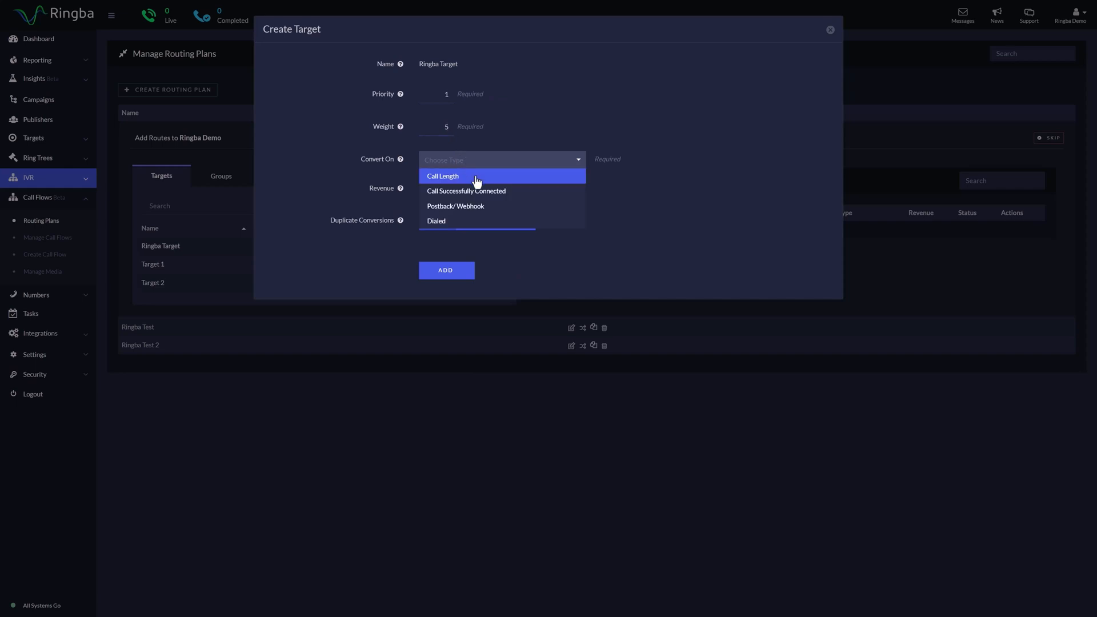
click(443, 176)
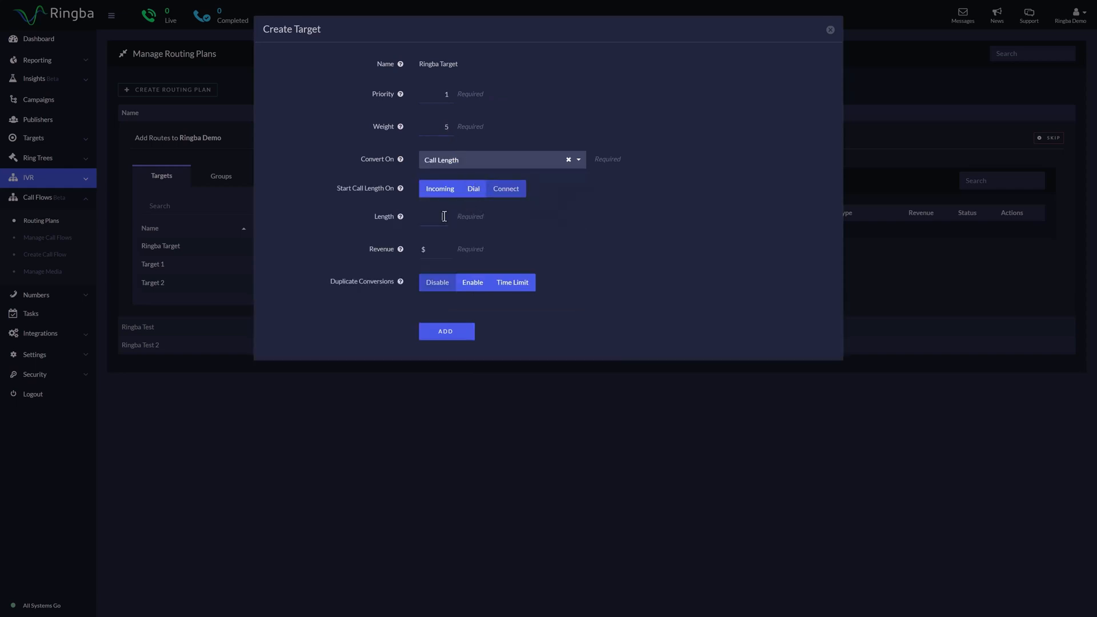
text(1)
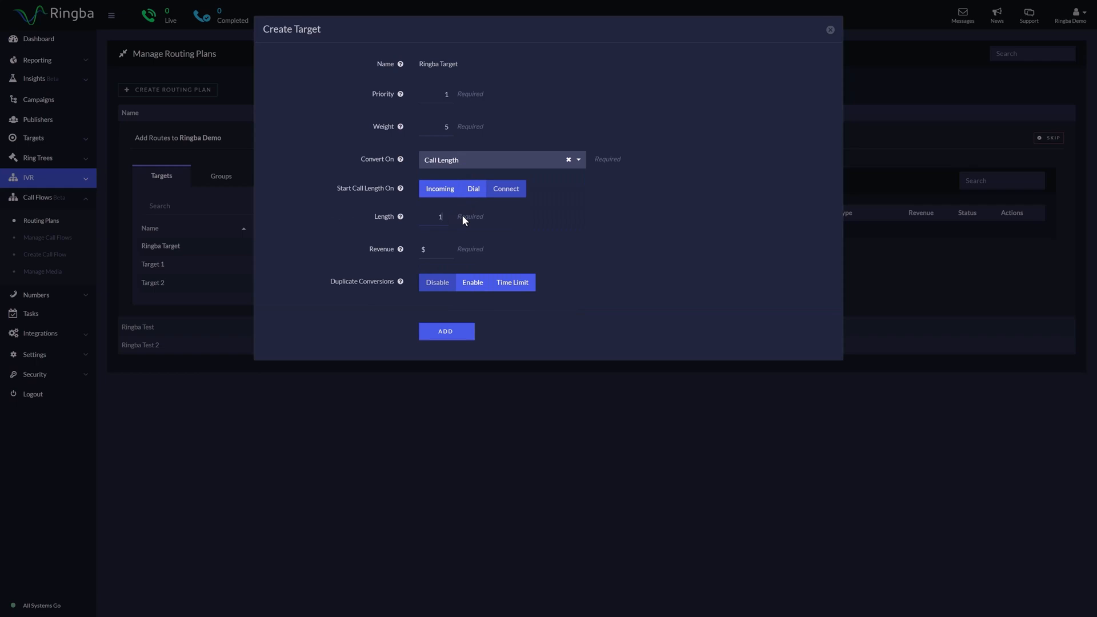
text(0)
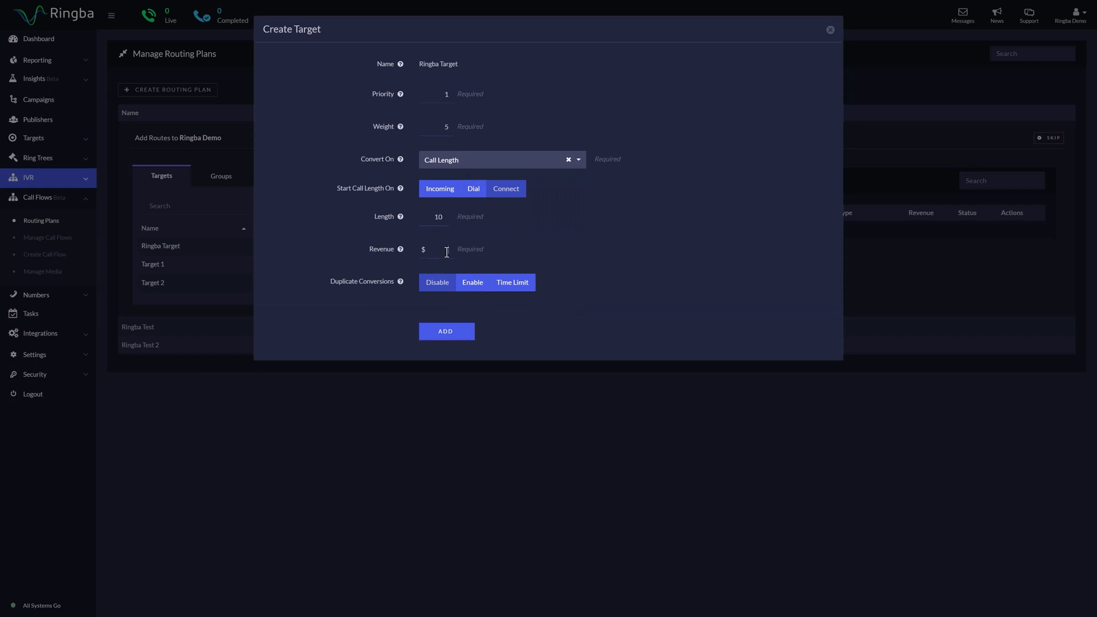
text(25)
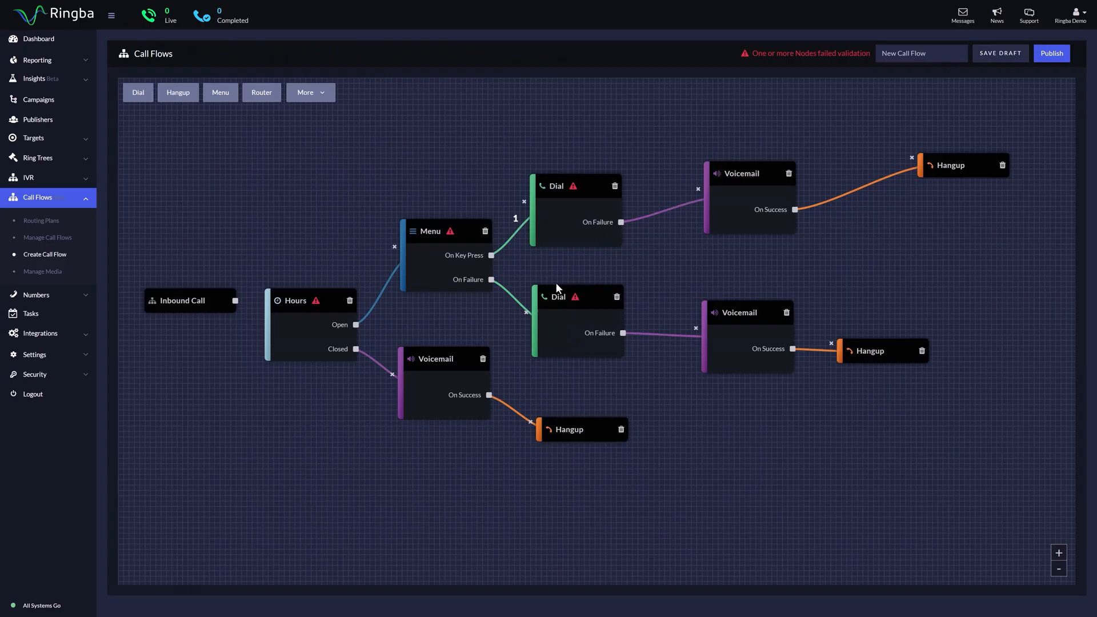
mouse_move(270, 178)
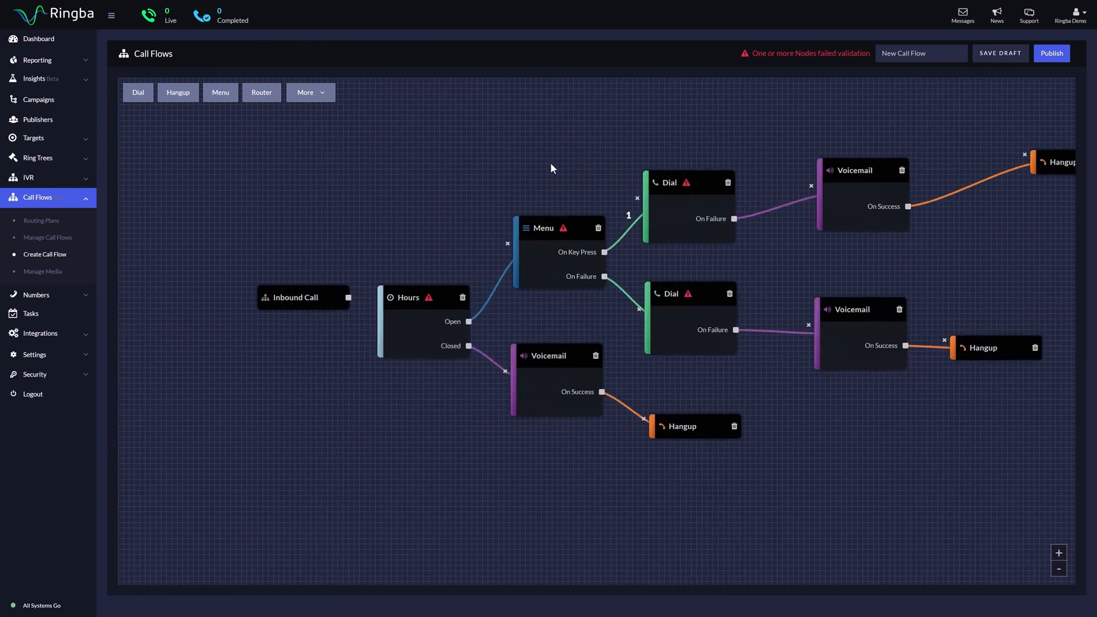
Pan and zoom out so Inbound Call through Hangup all fit on screen
drag(551, 168, 383, 223)
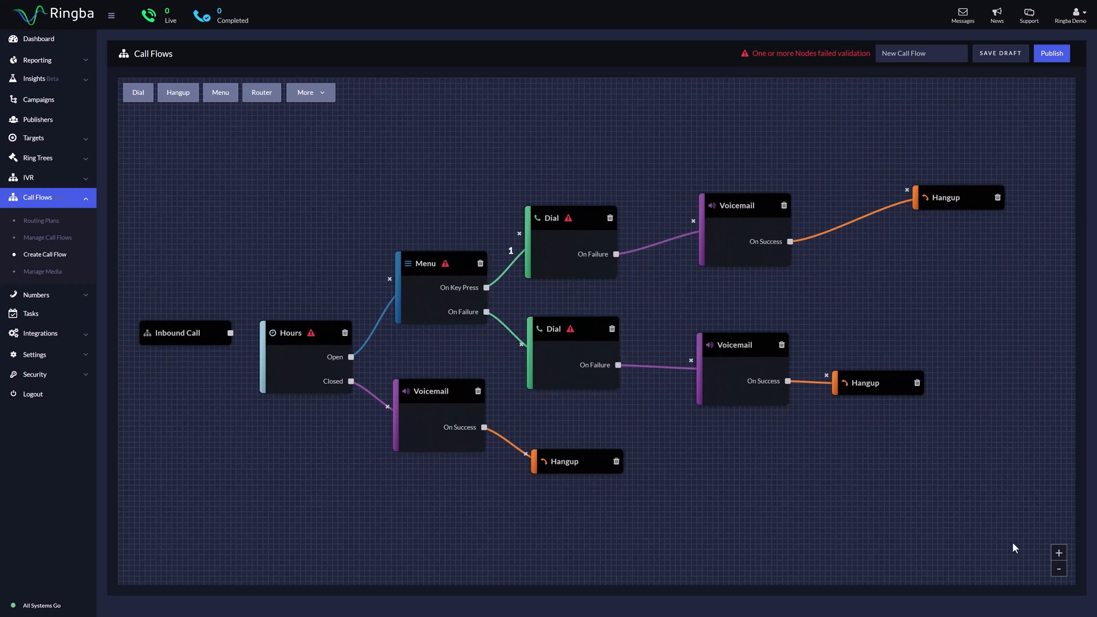
click(1056, 553)
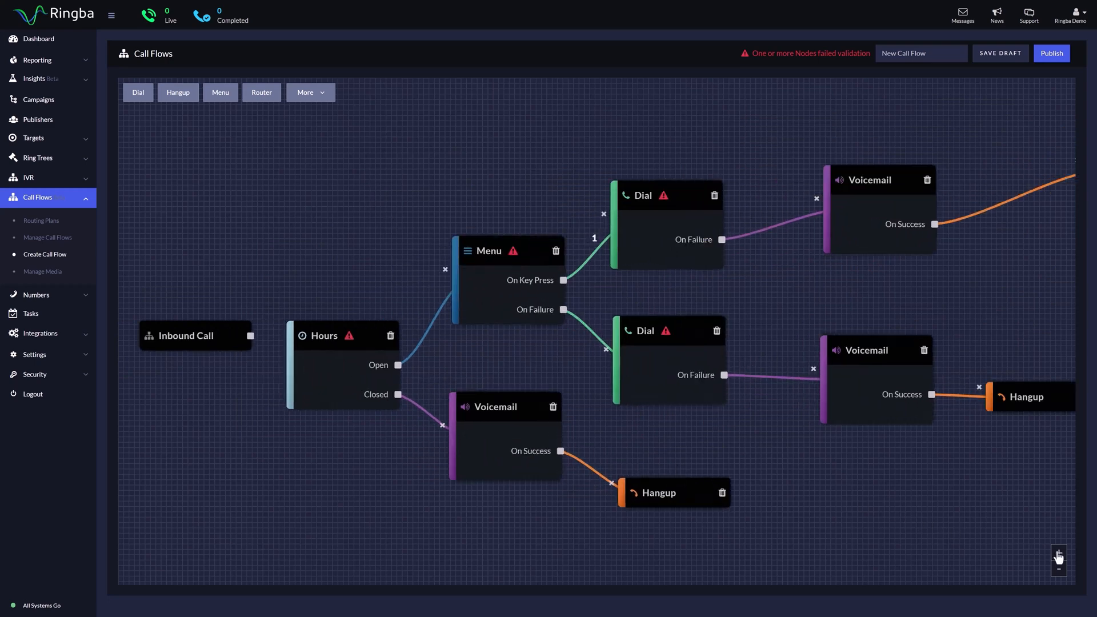
click(1058, 569)
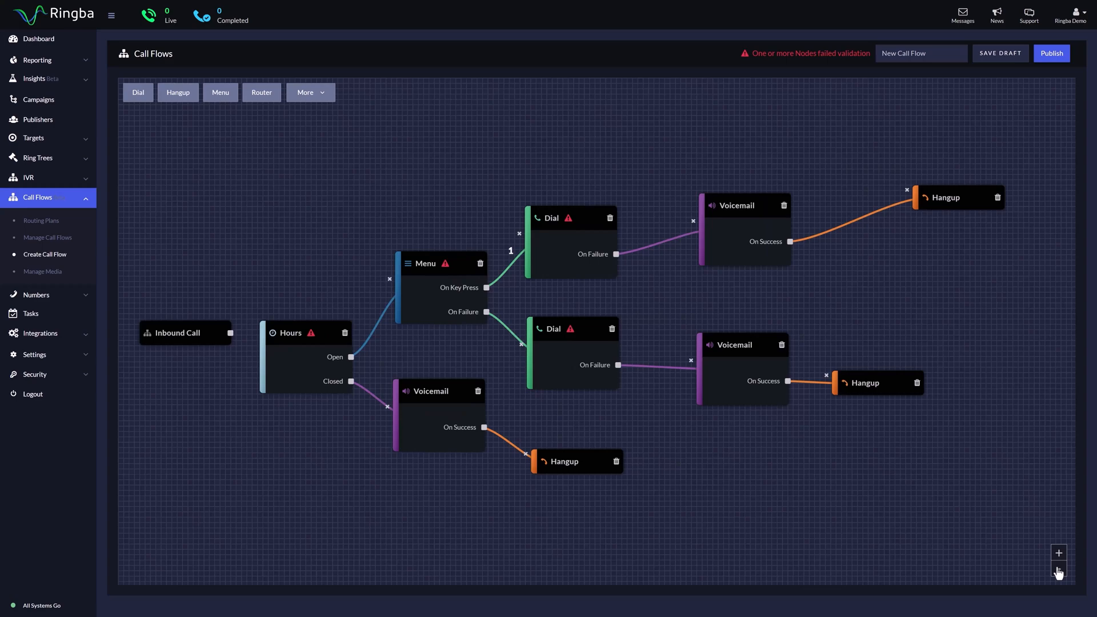
click(1057, 553)
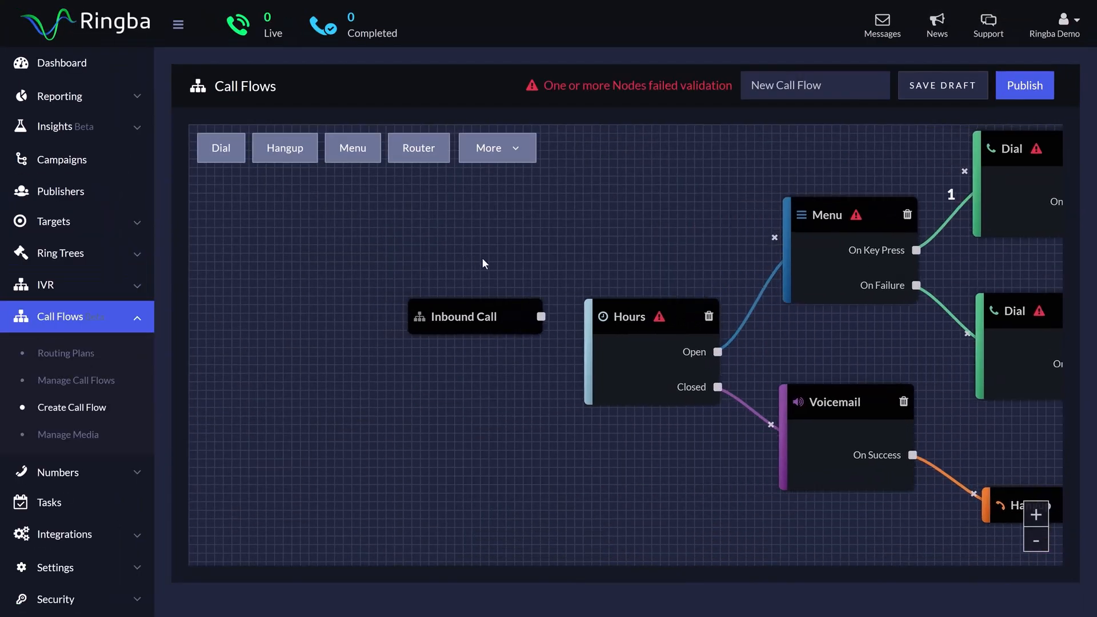
Pan the canvas to centre on the Inbound Call entry node
drag(482, 263, 570, 300)
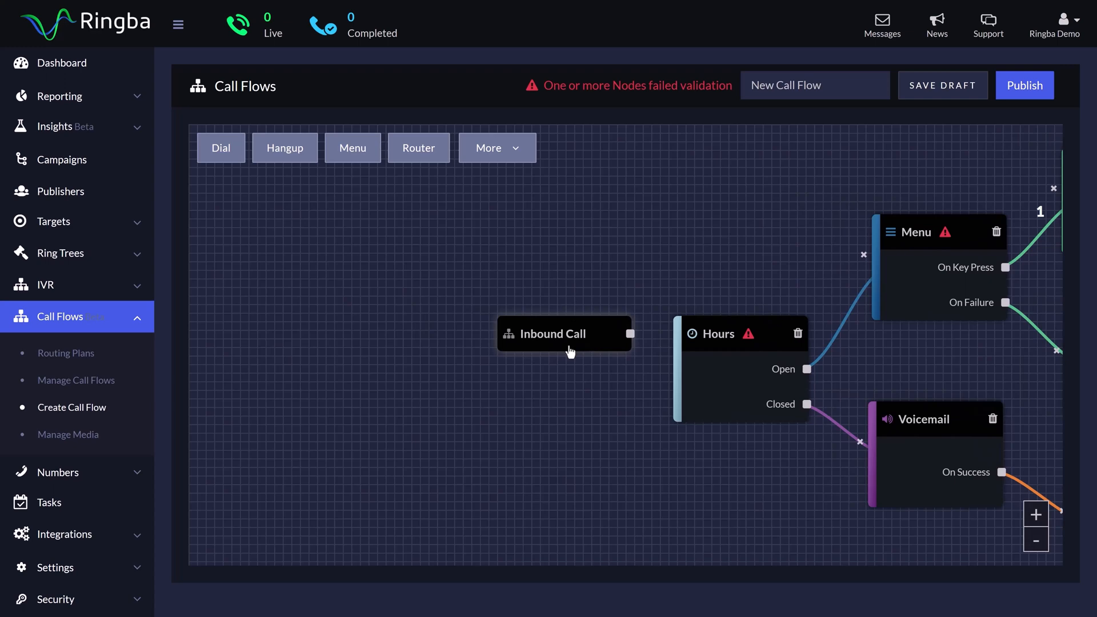
mouse_move(555, 411)
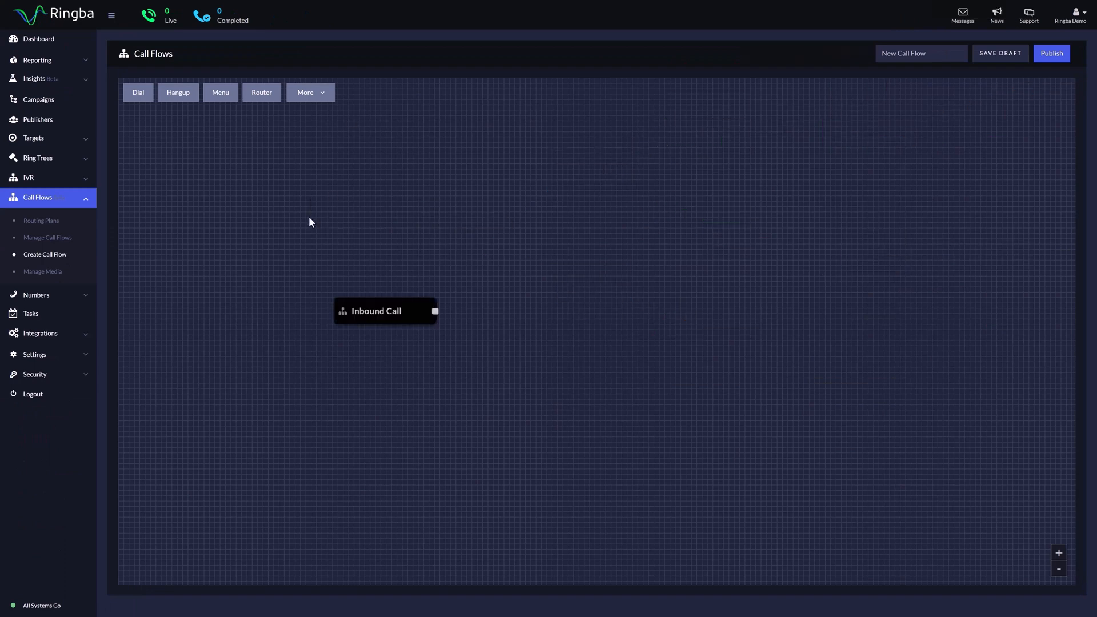
mouse_move(267, 98)
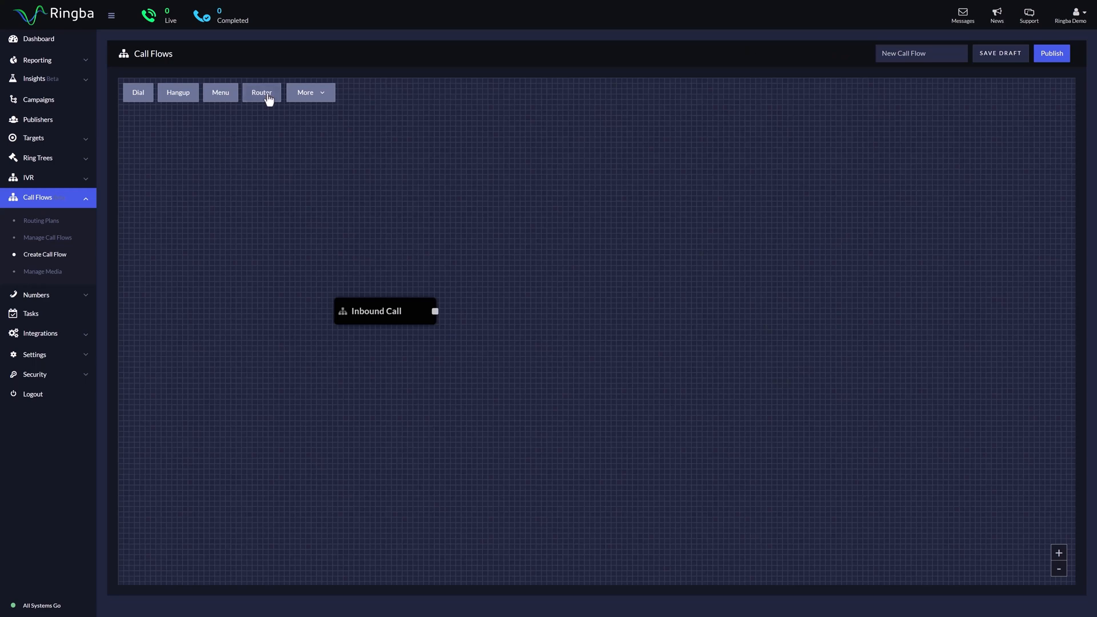
Place an Hours step from More and link it as Inbound Call's next step
click(137, 92)
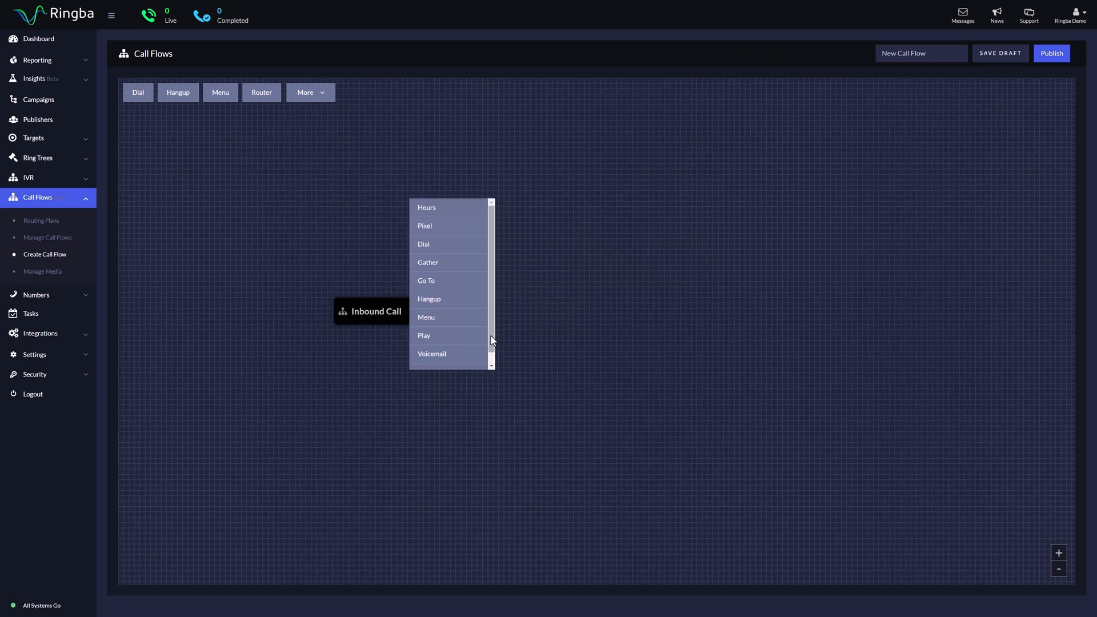
click(310, 92)
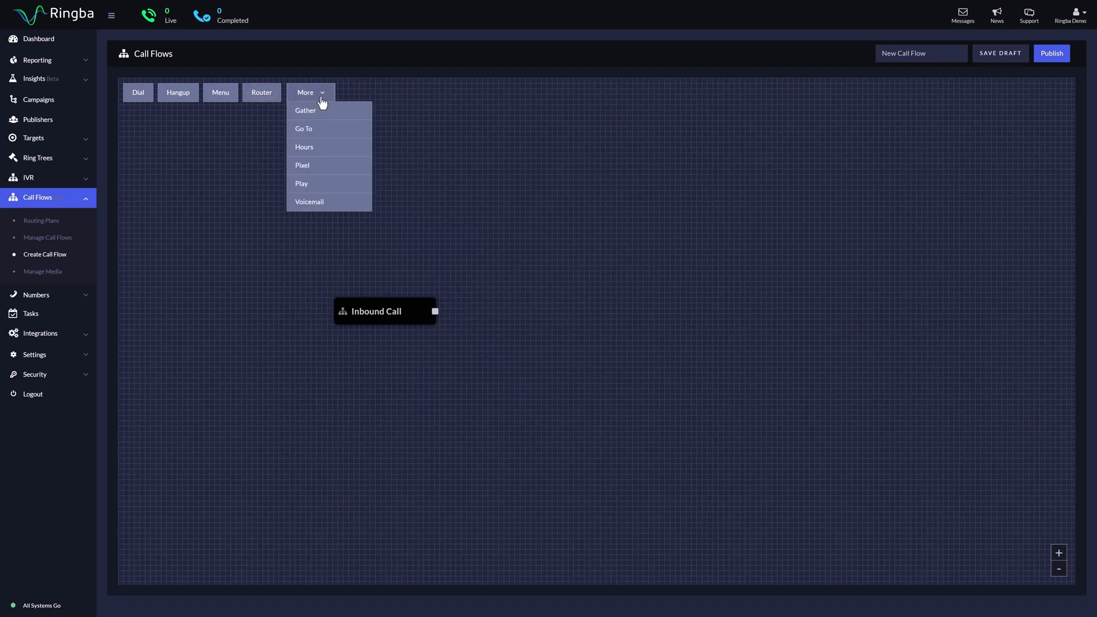
click(304, 147)
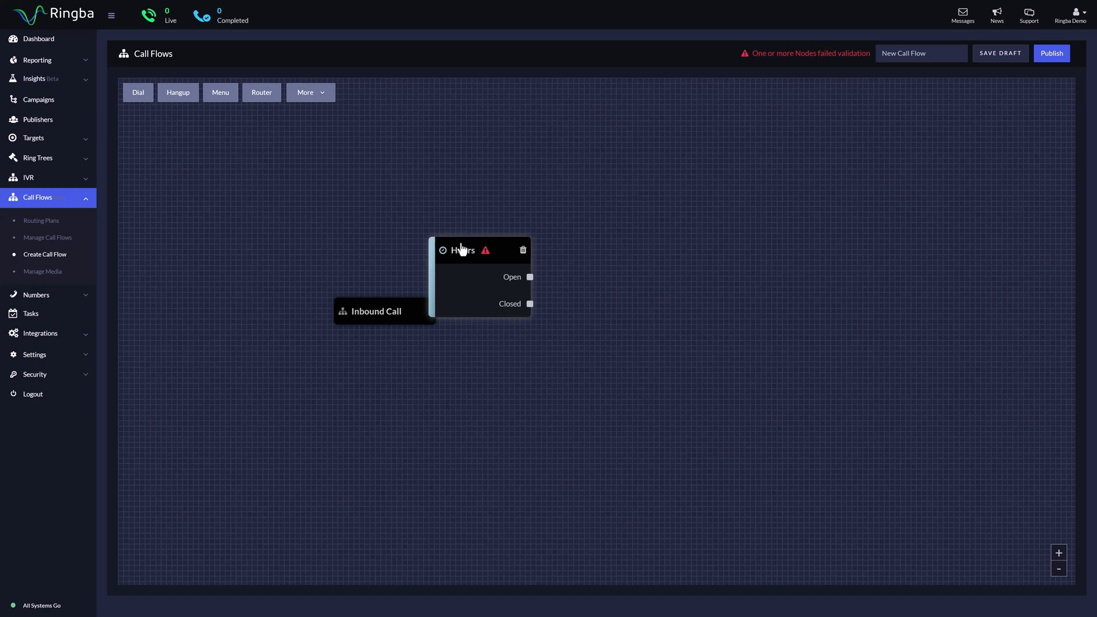
drag(461, 250, 534, 297)
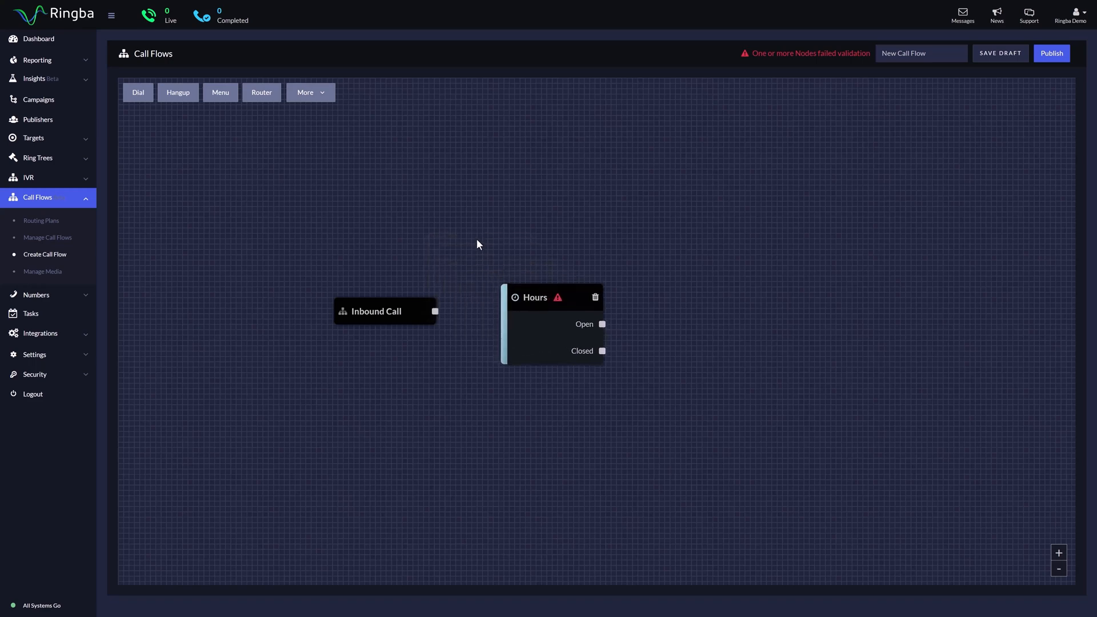
drag(434, 311, 468, 336)
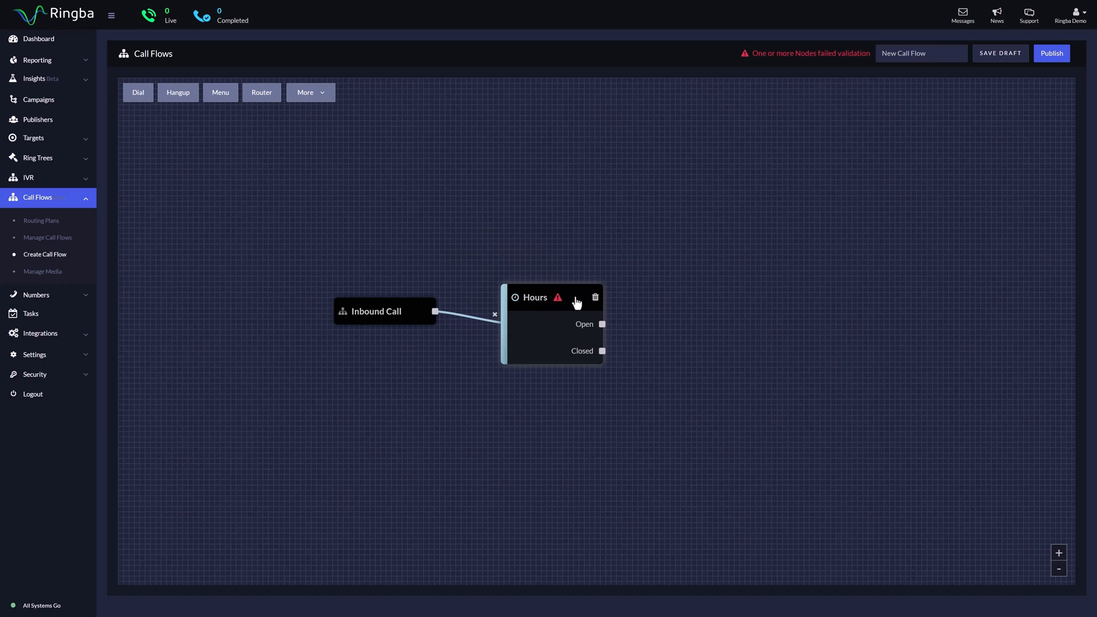
click(495, 315)
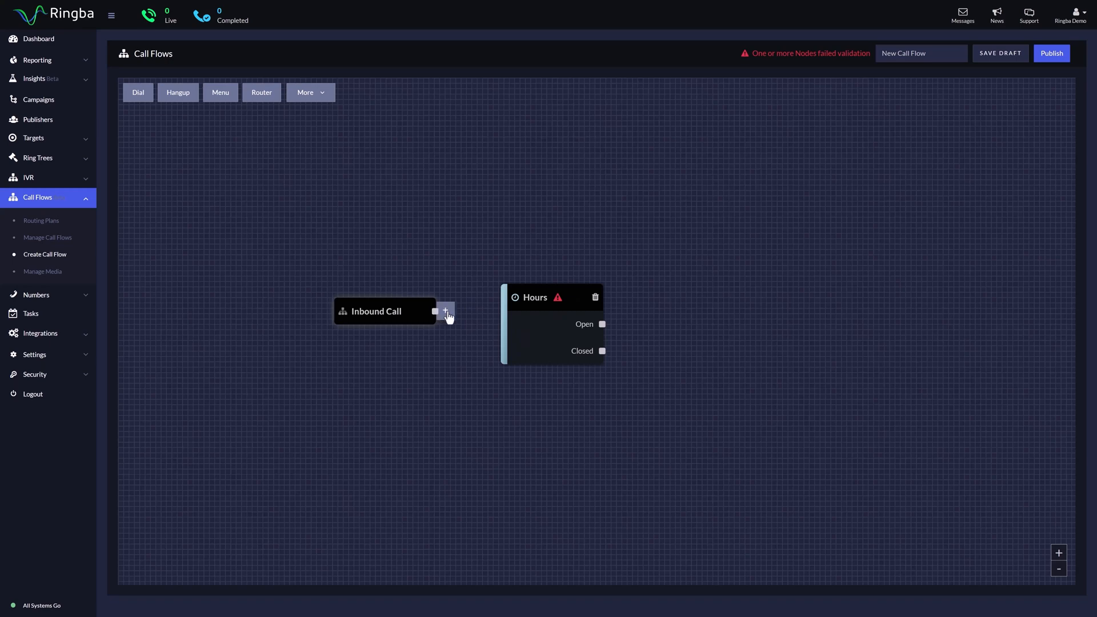
click(445, 311)
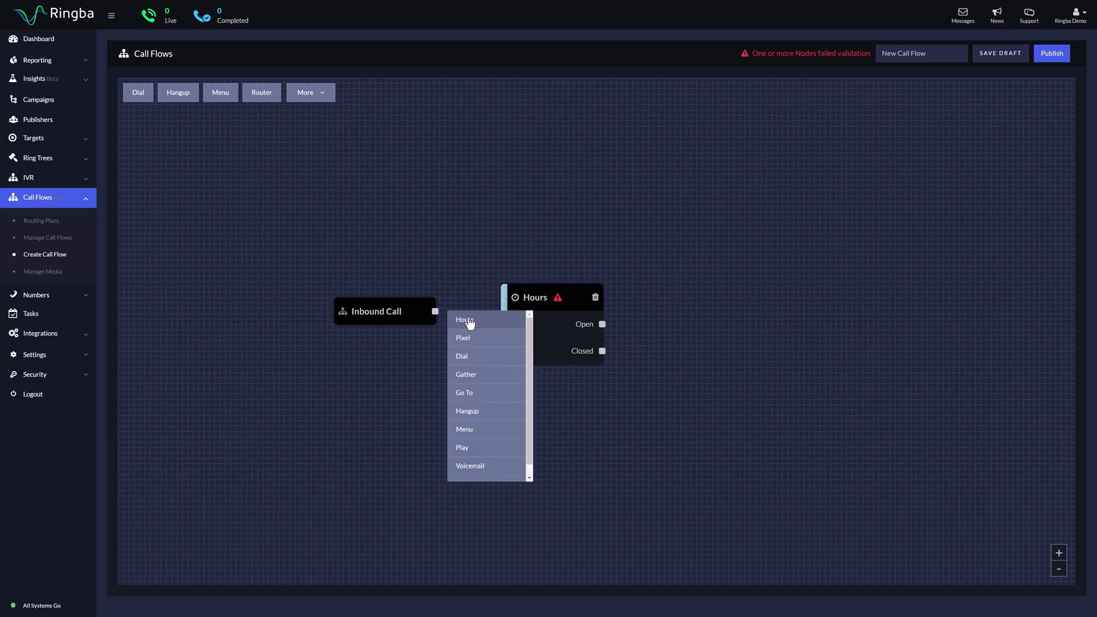
click(464, 320)
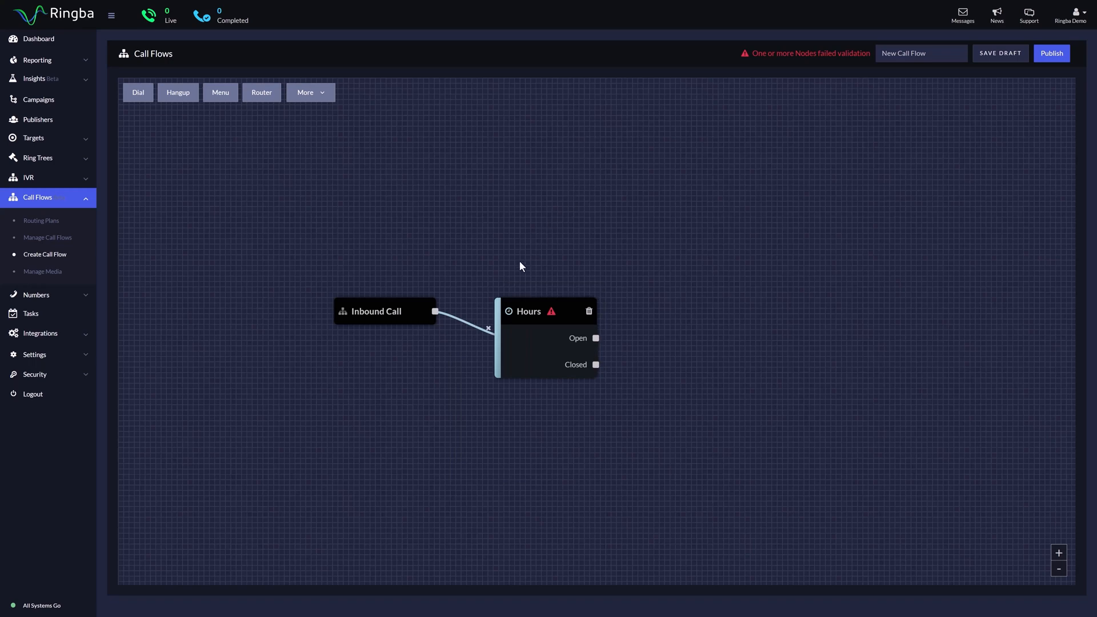
mouse_move(488, 336)
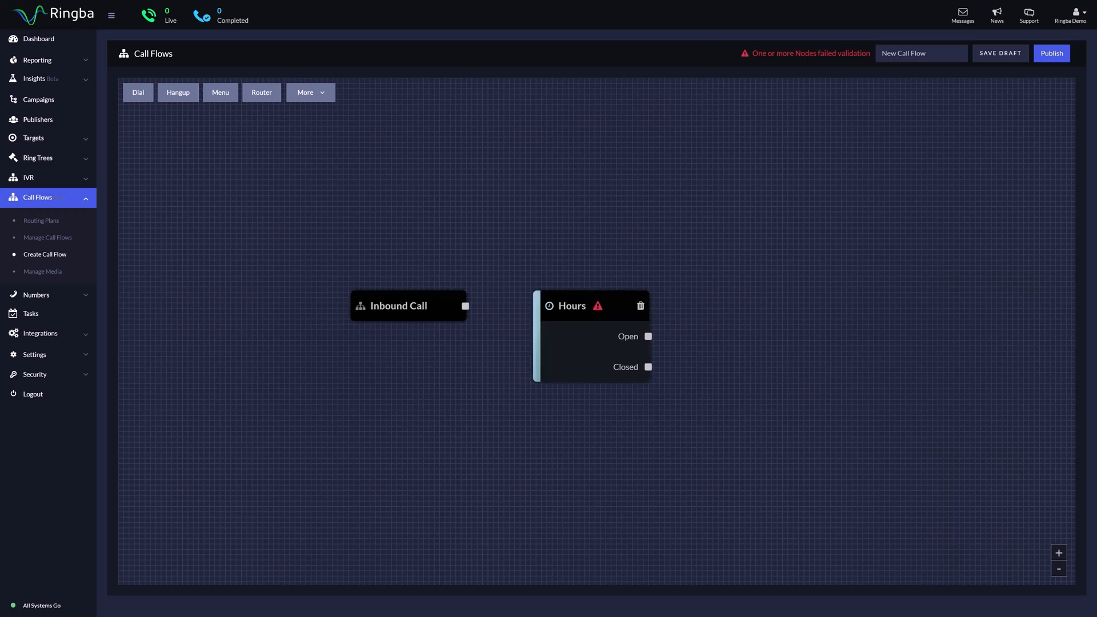
Place Dial, Hangup, Menu, Router, Gather and Go To steps on the canvas
click(138, 92)
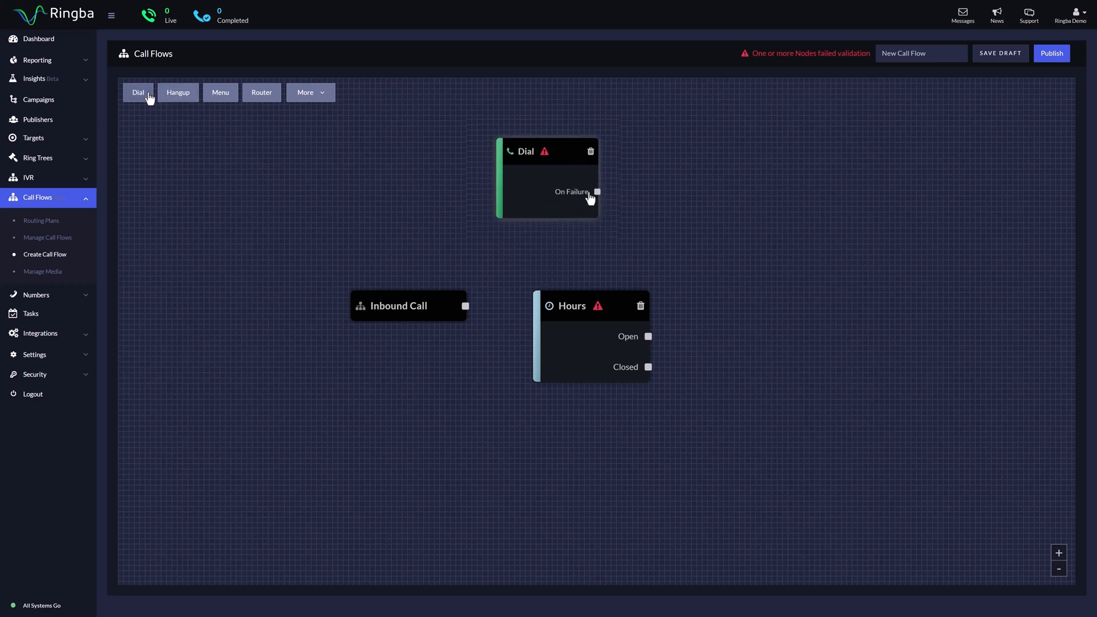
click(178, 92)
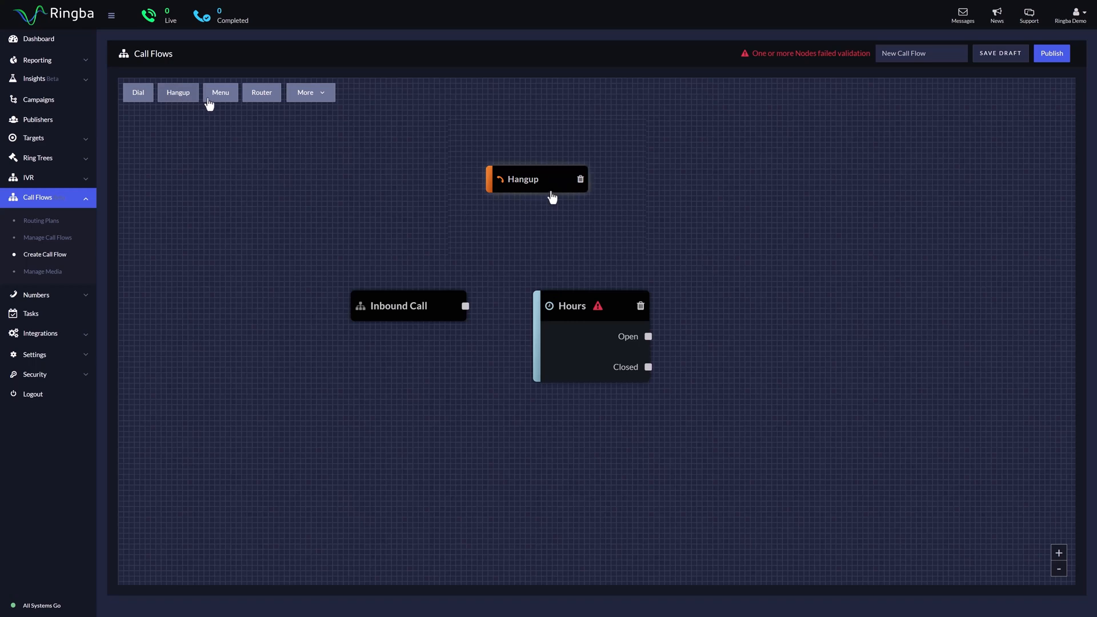
click(220, 92)
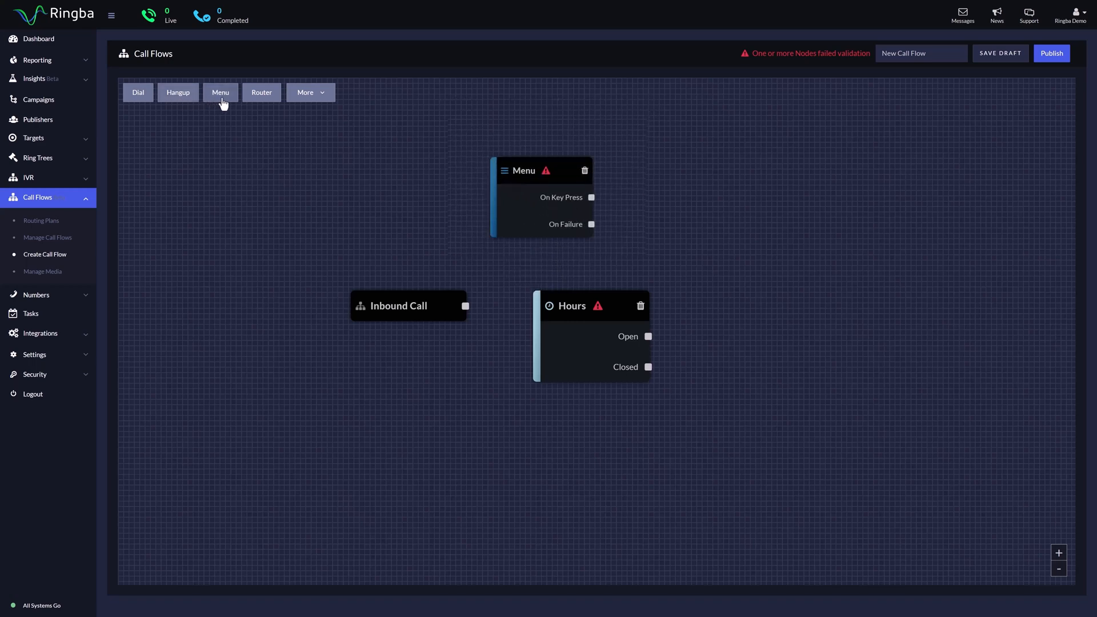
click(261, 92)
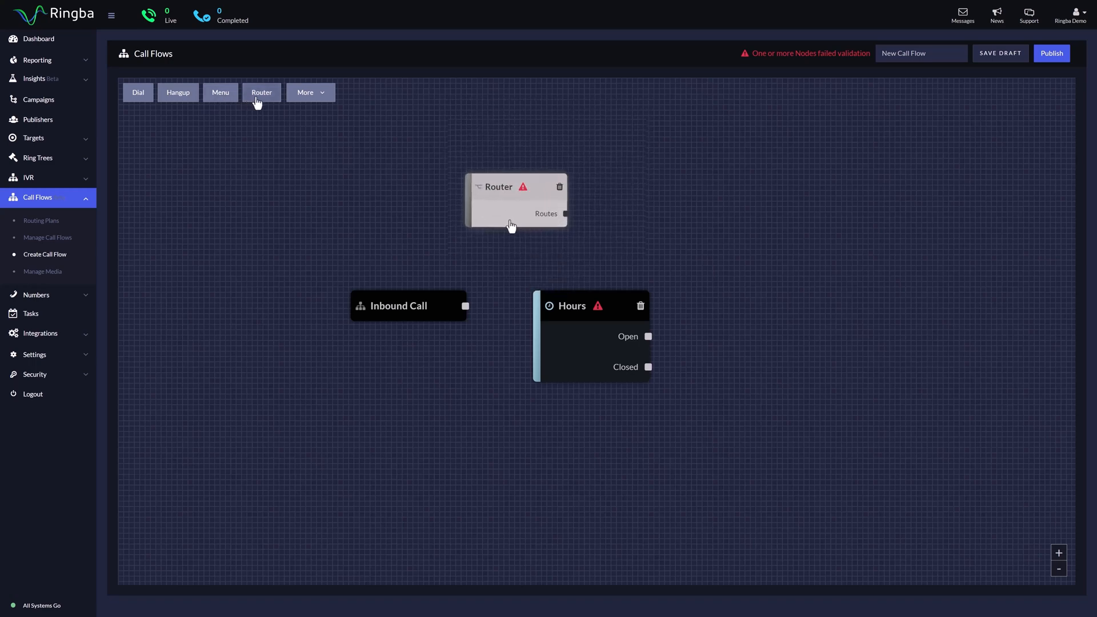
click(310, 92)
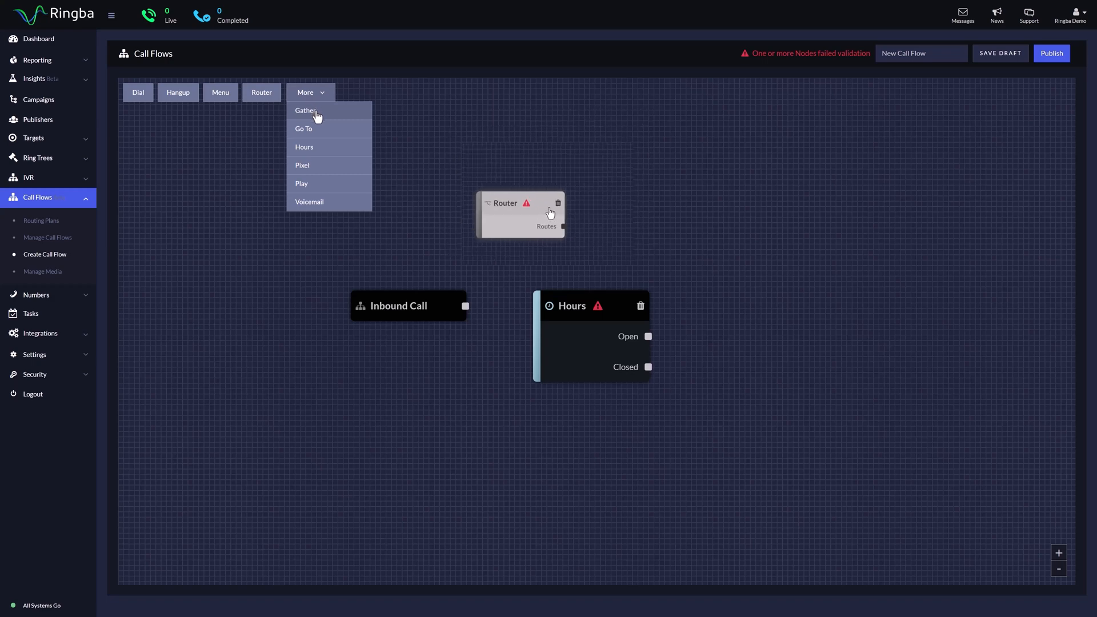
click(305, 110)
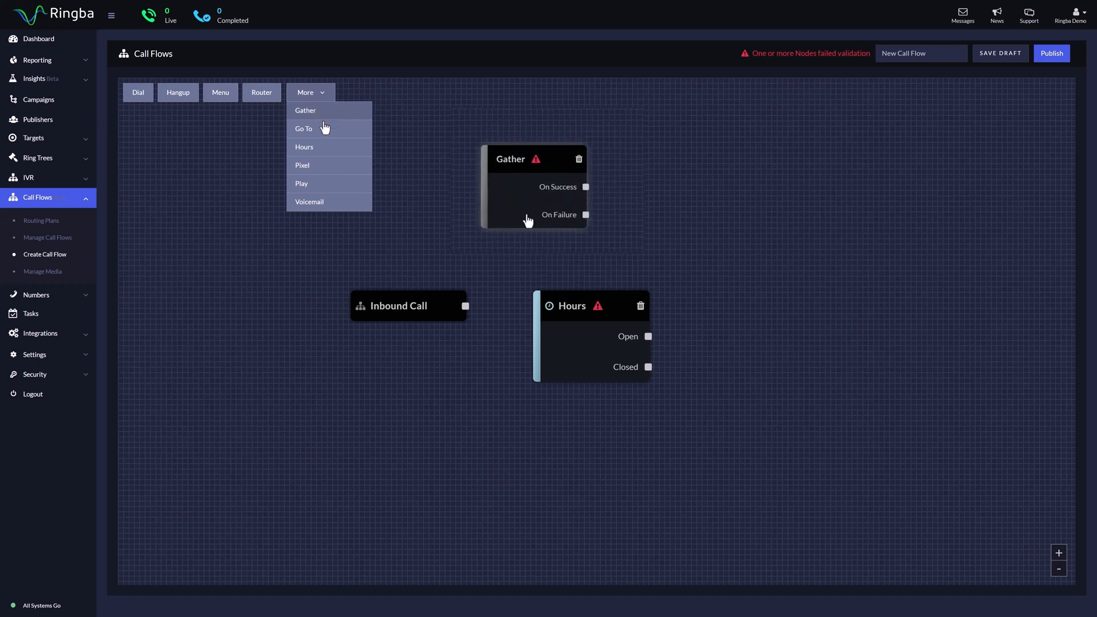
click(304, 128)
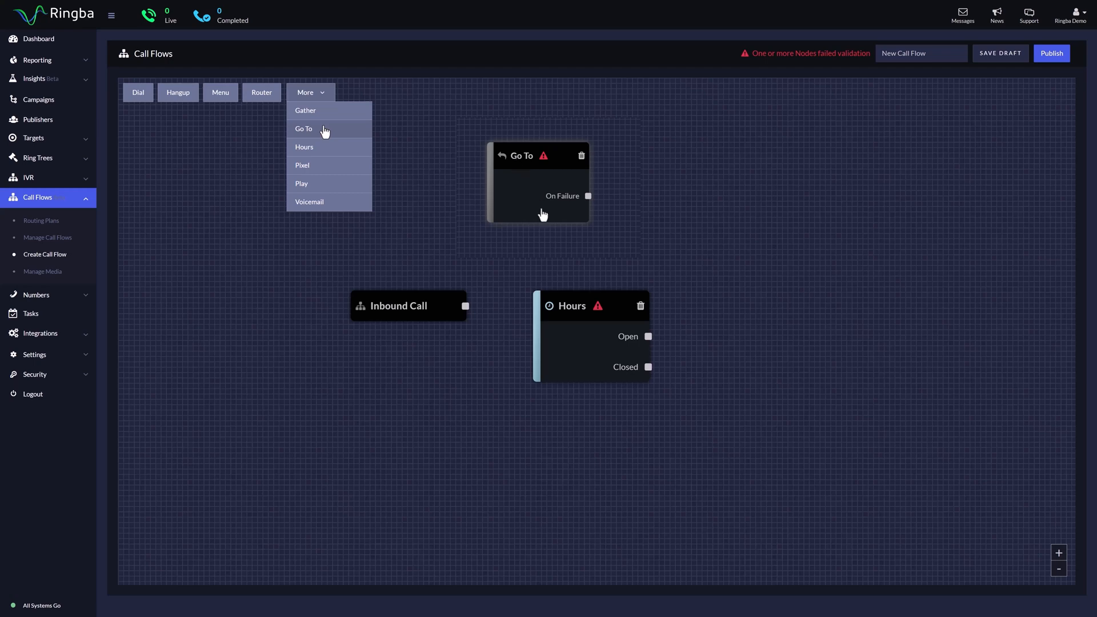
mouse_move(324, 149)
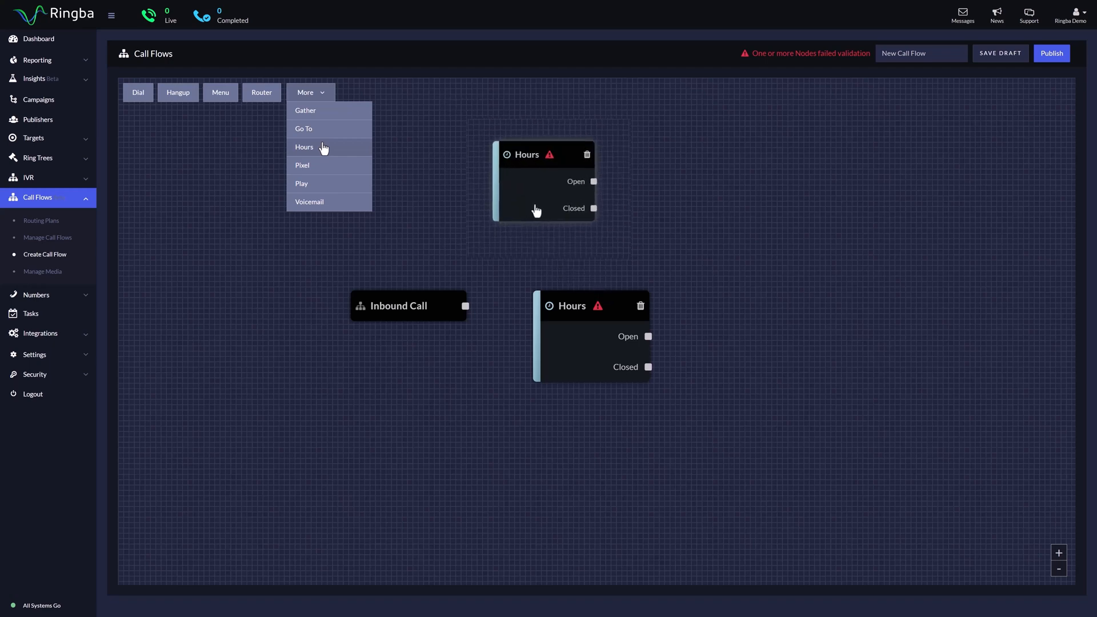
Add further types like Play, then clear extras, keeping Inbound Call and Hours
click(302, 165)
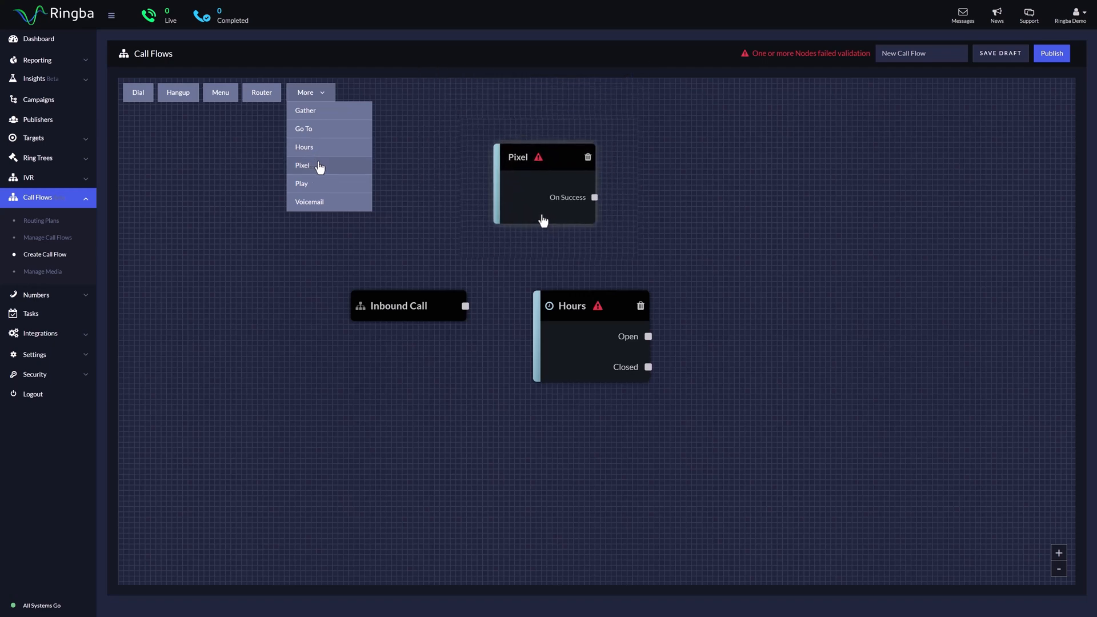
mouse_move(325, 184)
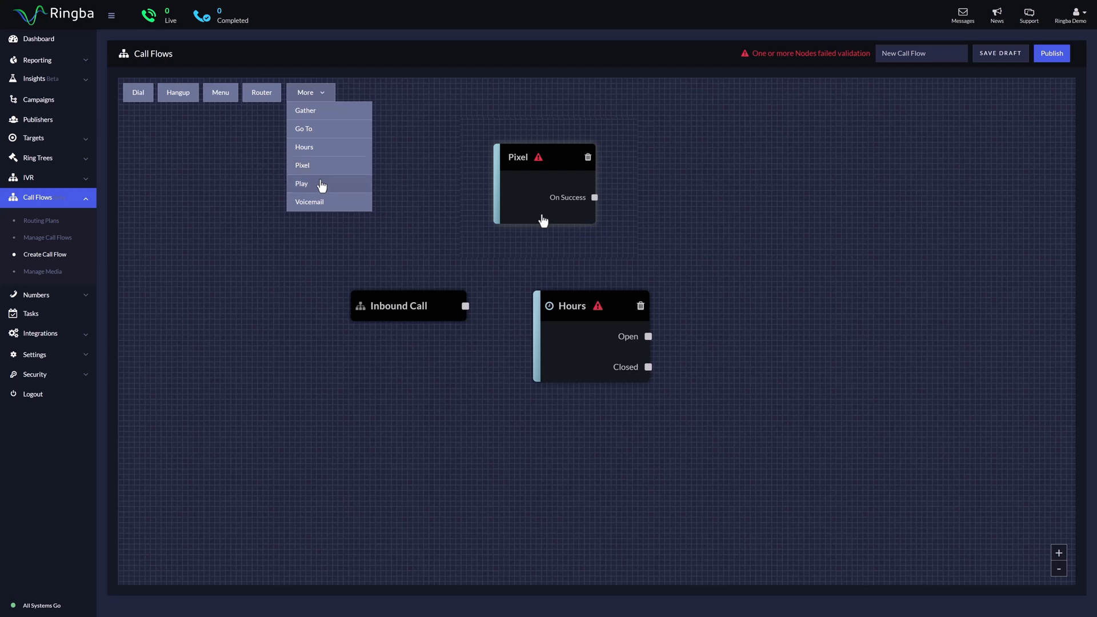
click(302, 184)
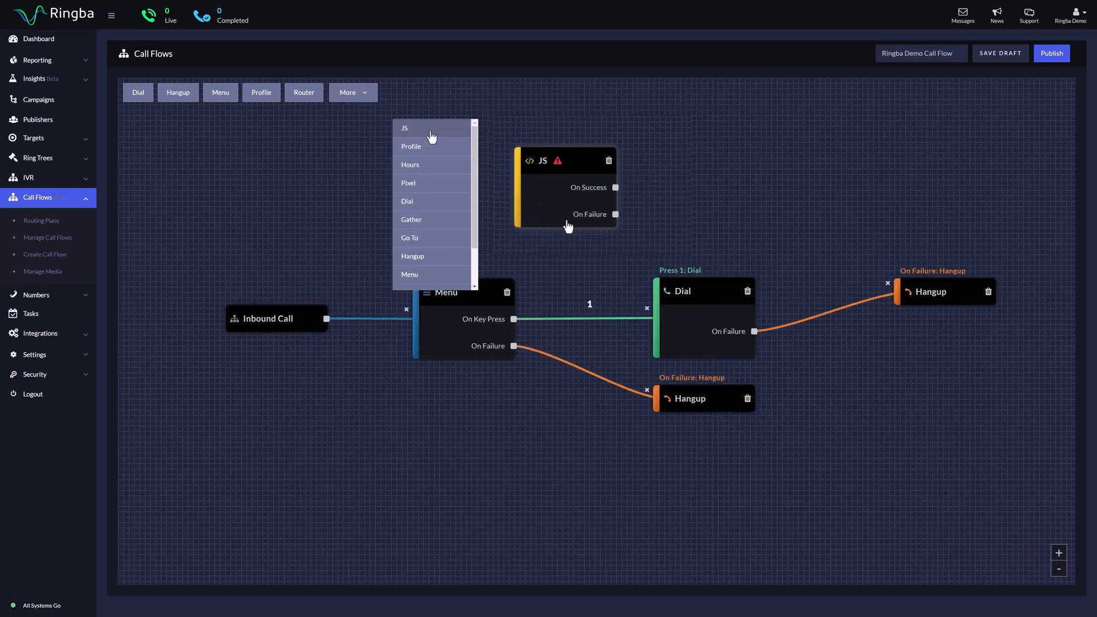
mouse_move(368, 163)
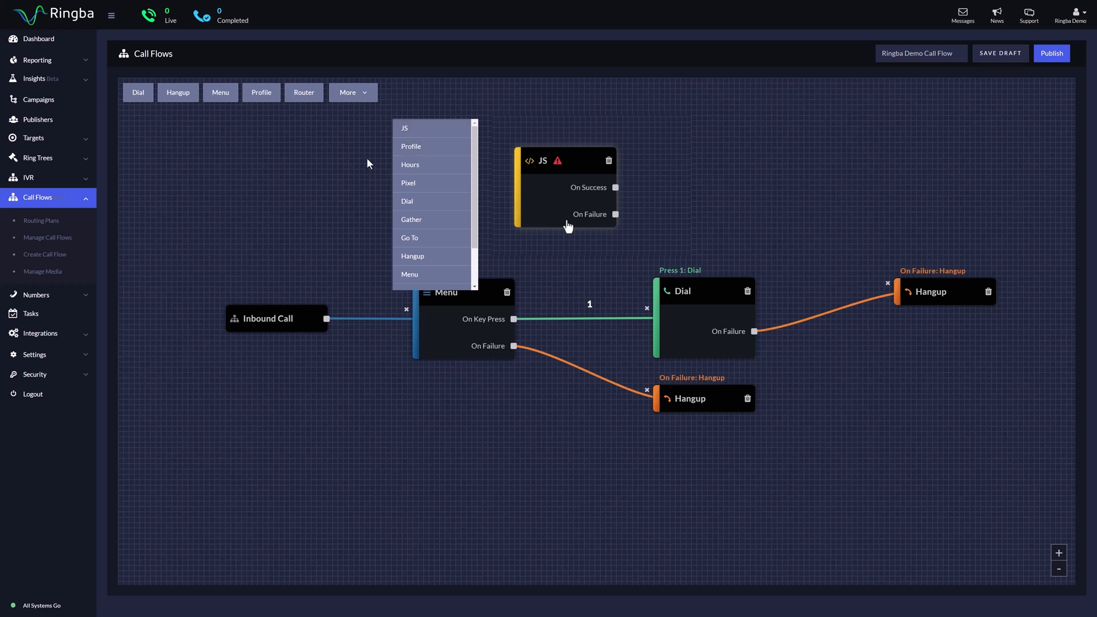
click(411, 146)
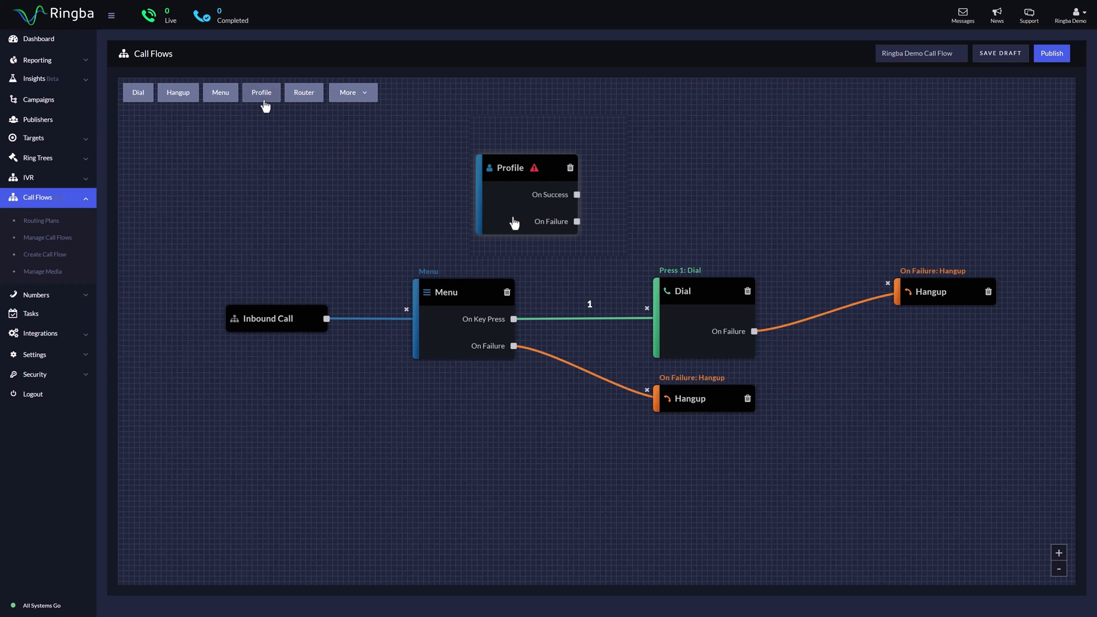
click(570, 168)
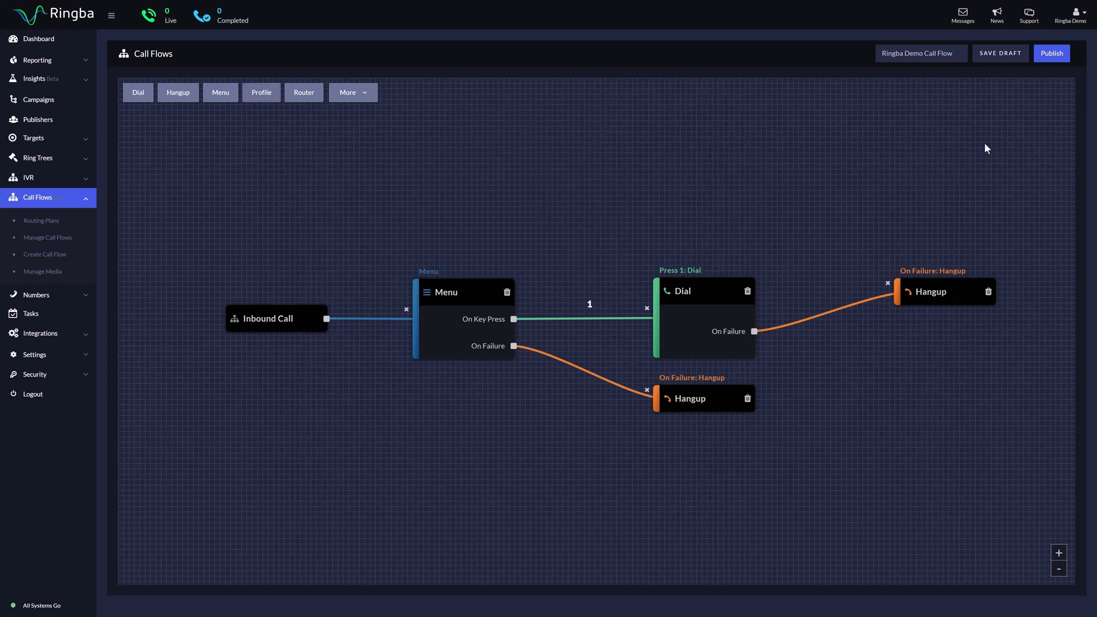
click(45, 255)
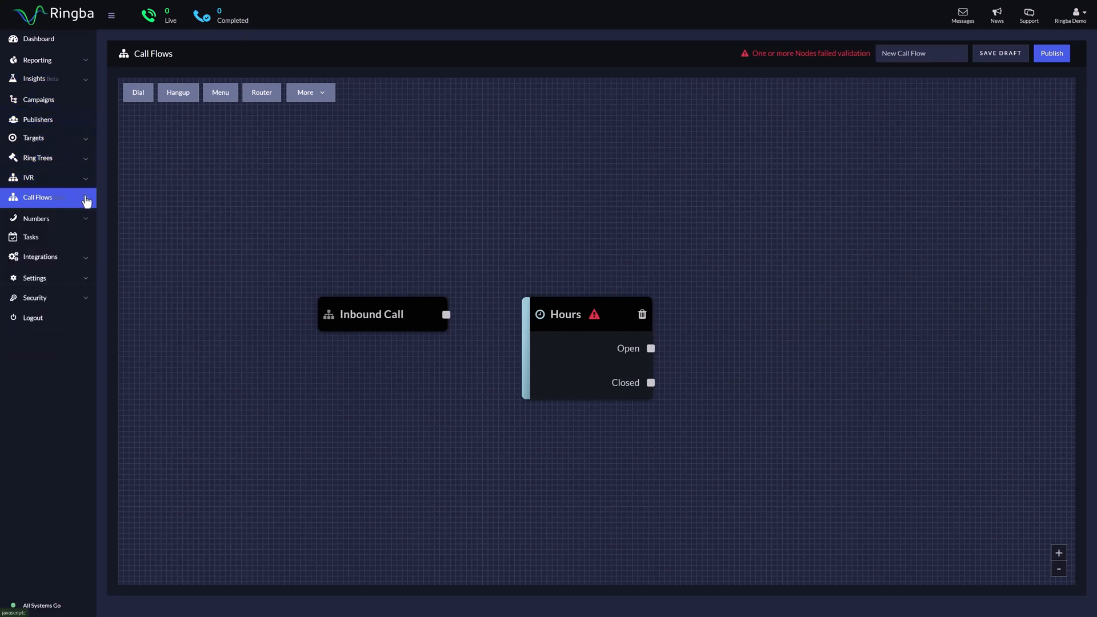
From Manage Call Flows, discard unsaved changes and create from the Robocall Verification template
click(38, 197)
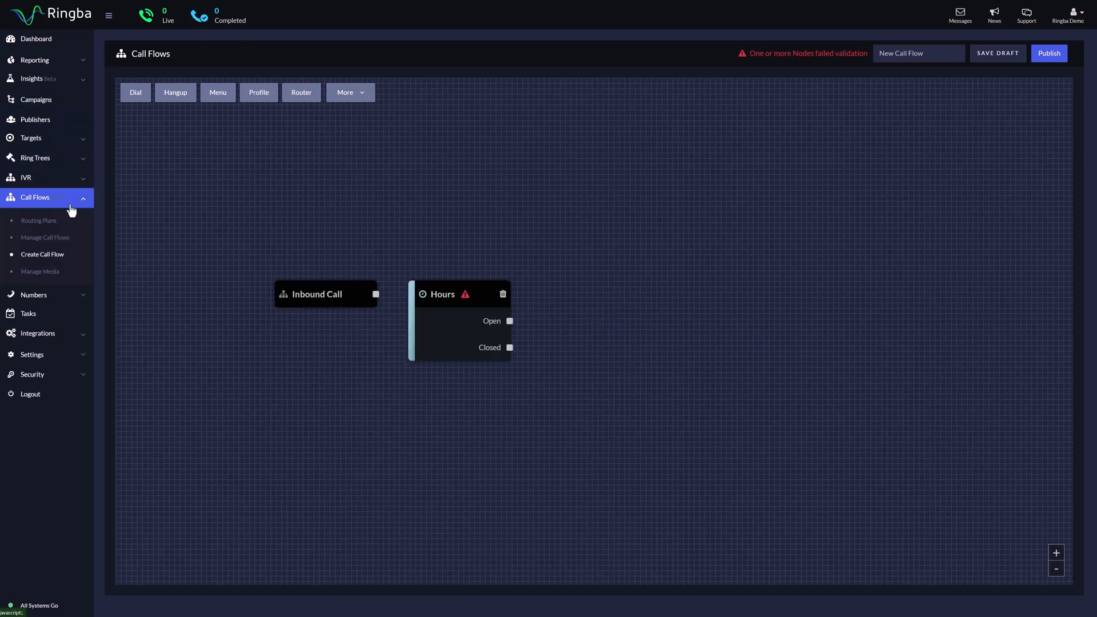
click(44, 237)
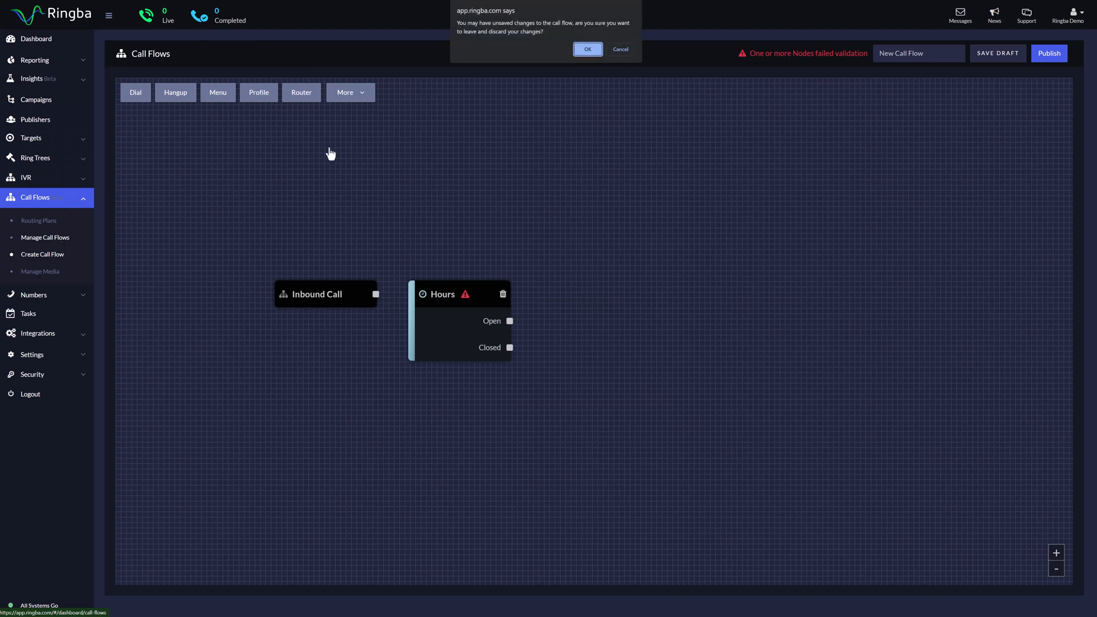
click(588, 49)
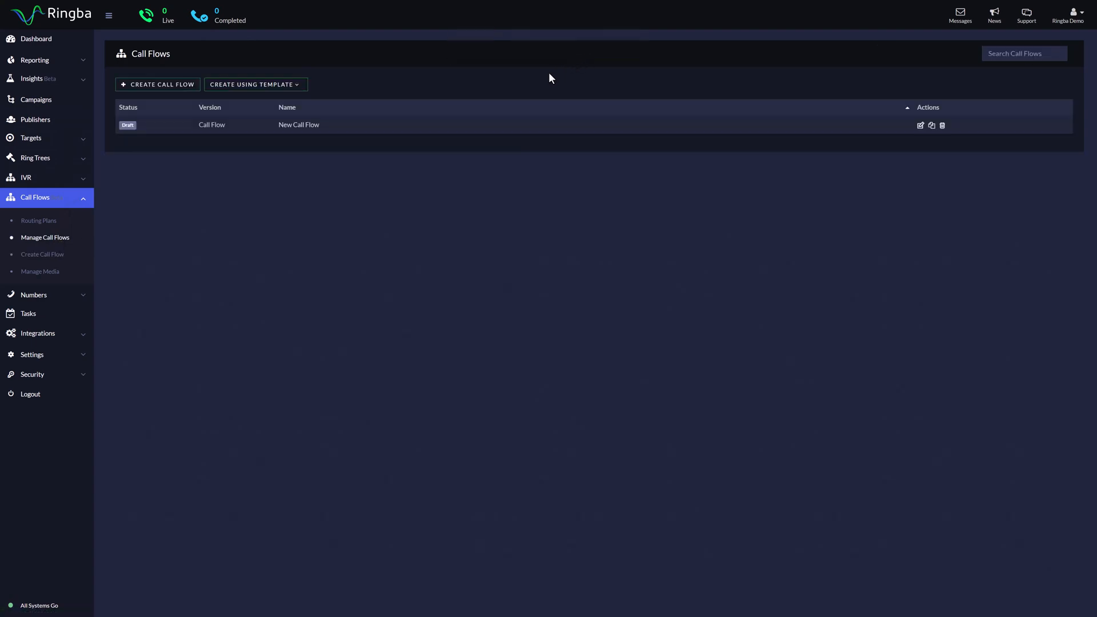
click(255, 84)
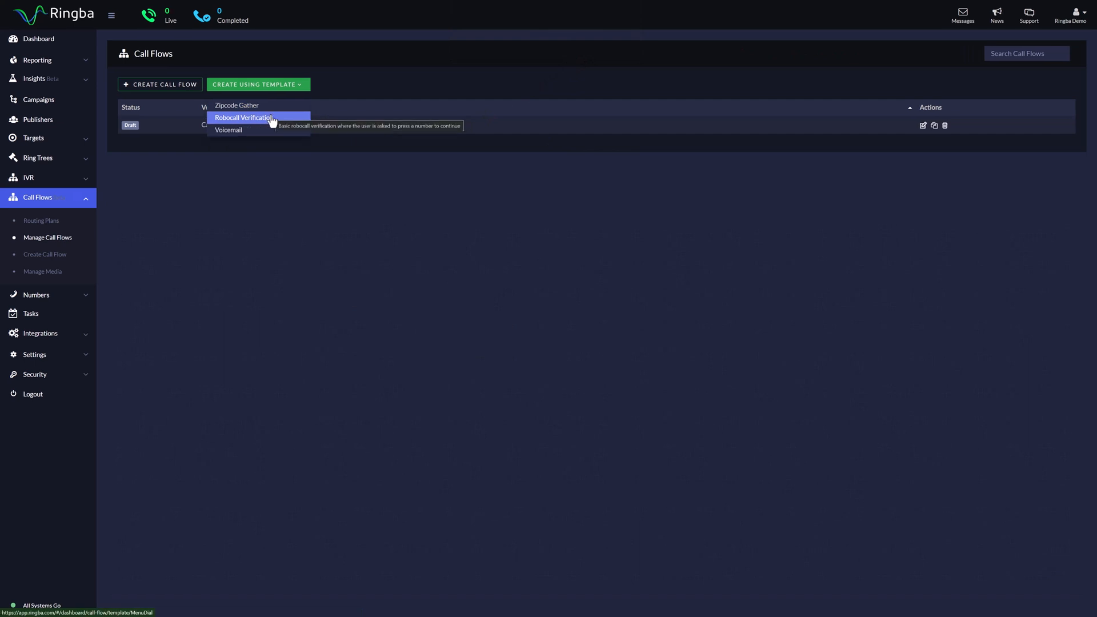
click(245, 117)
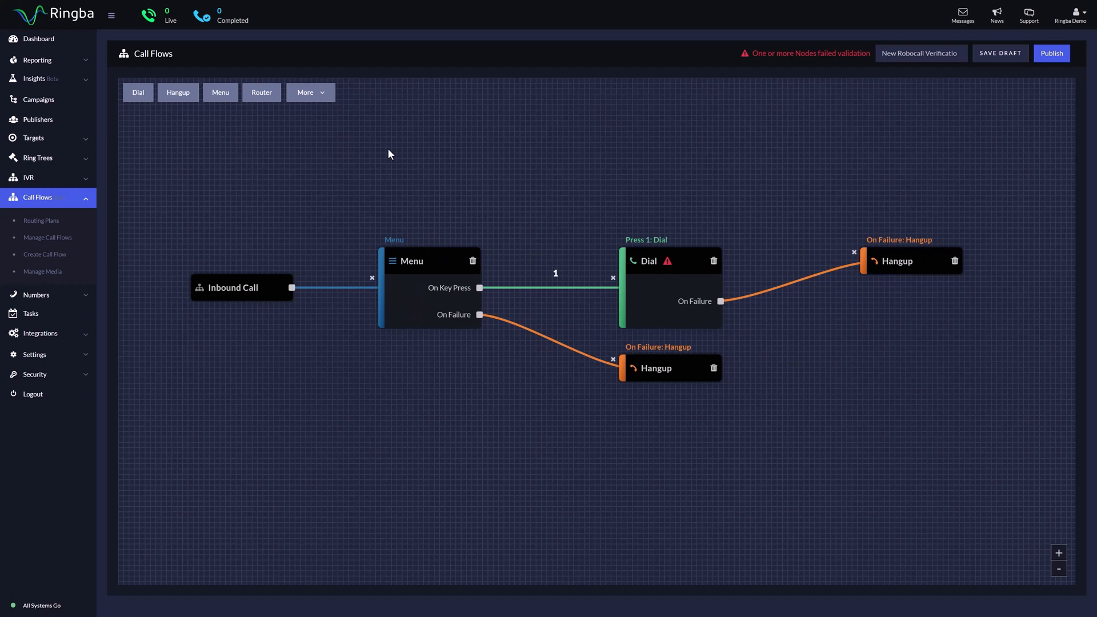
mouse_move(391, 159)
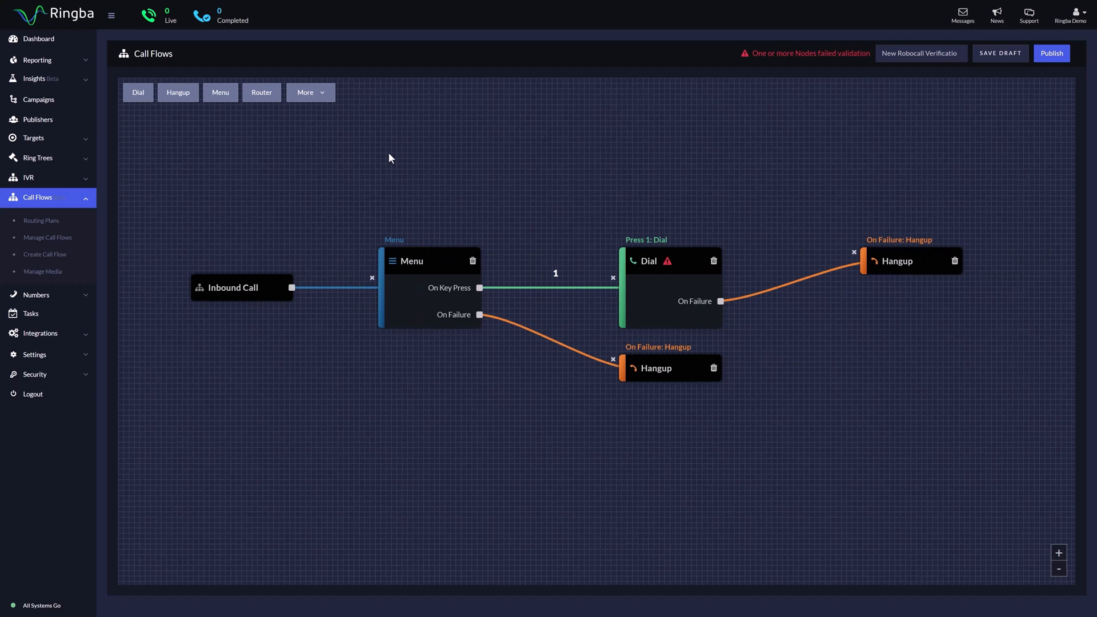
mouse_move(491, 286)
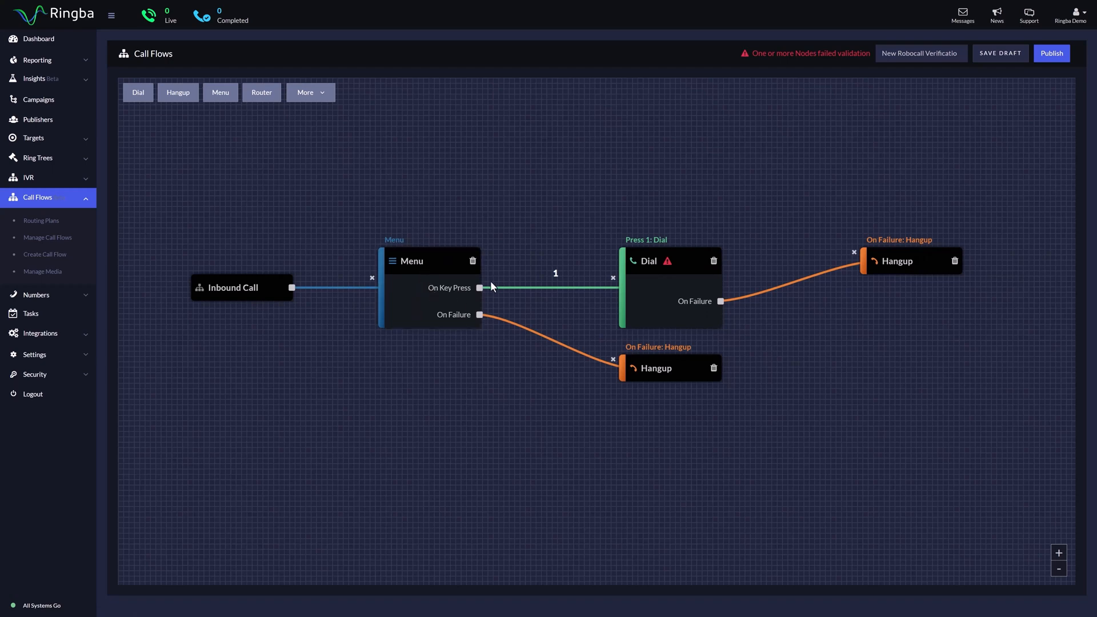
mouse_move(559, 289)
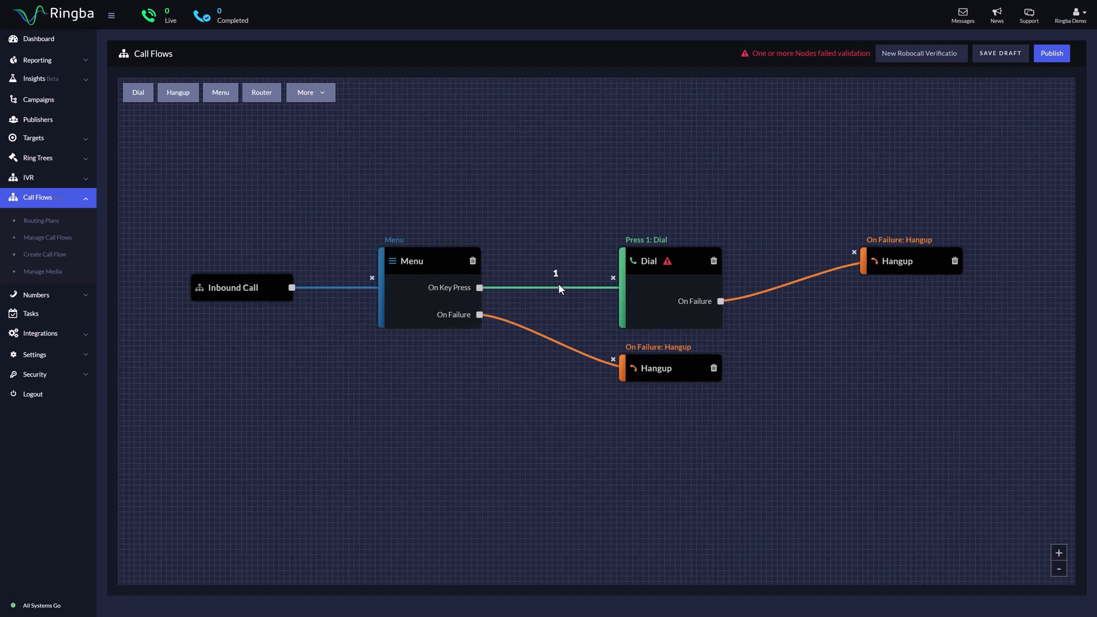
mouse_move(550, 414)
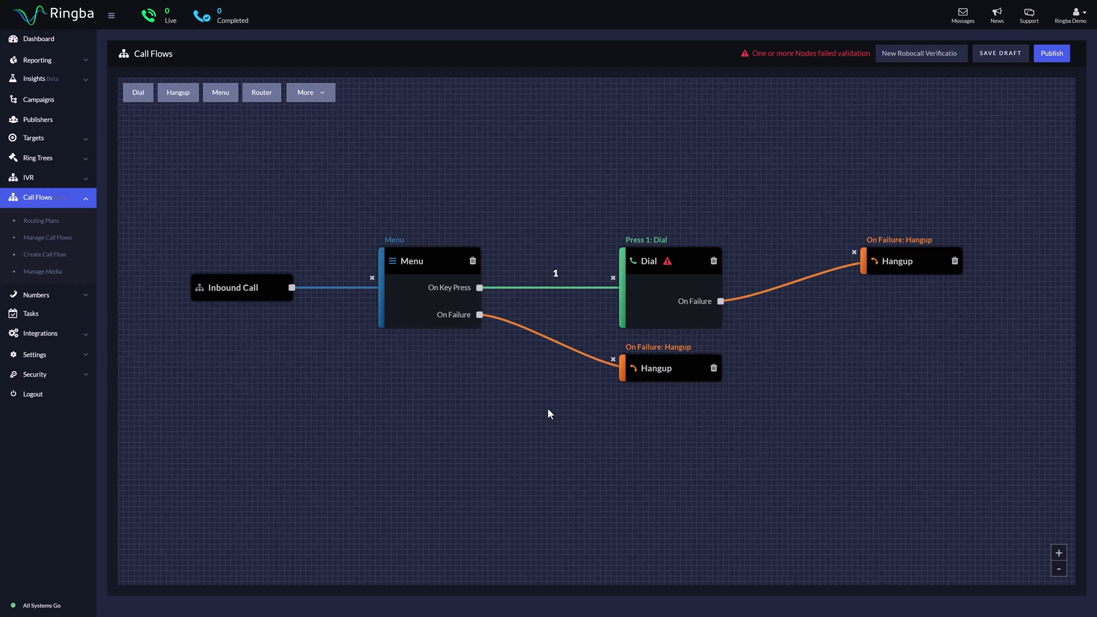
mouse_move(564, 434)
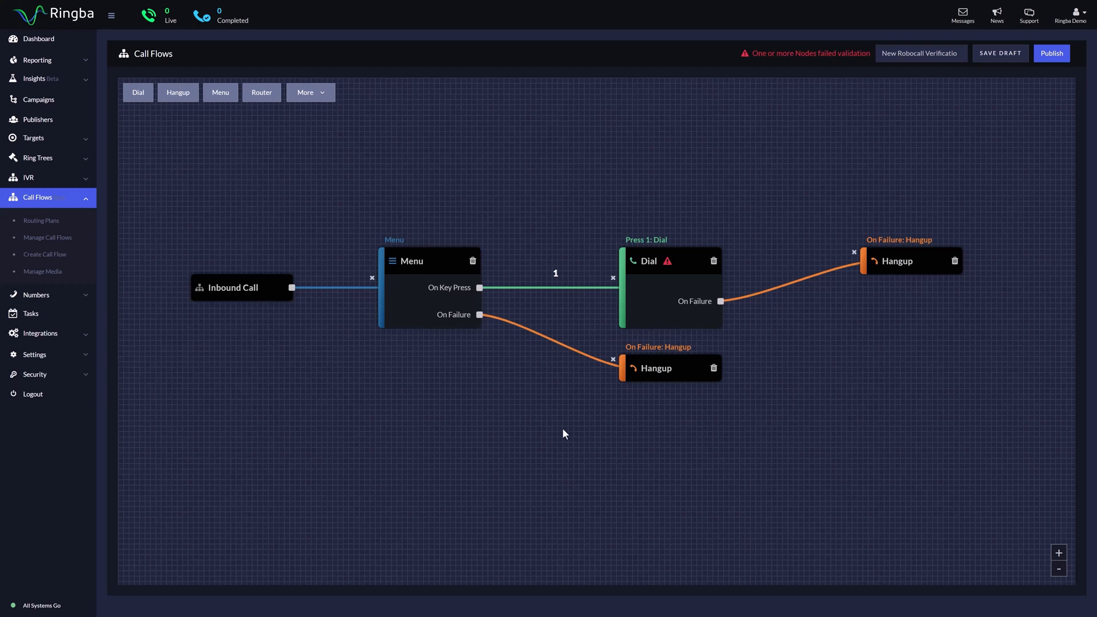
mouse_move(460, 253)
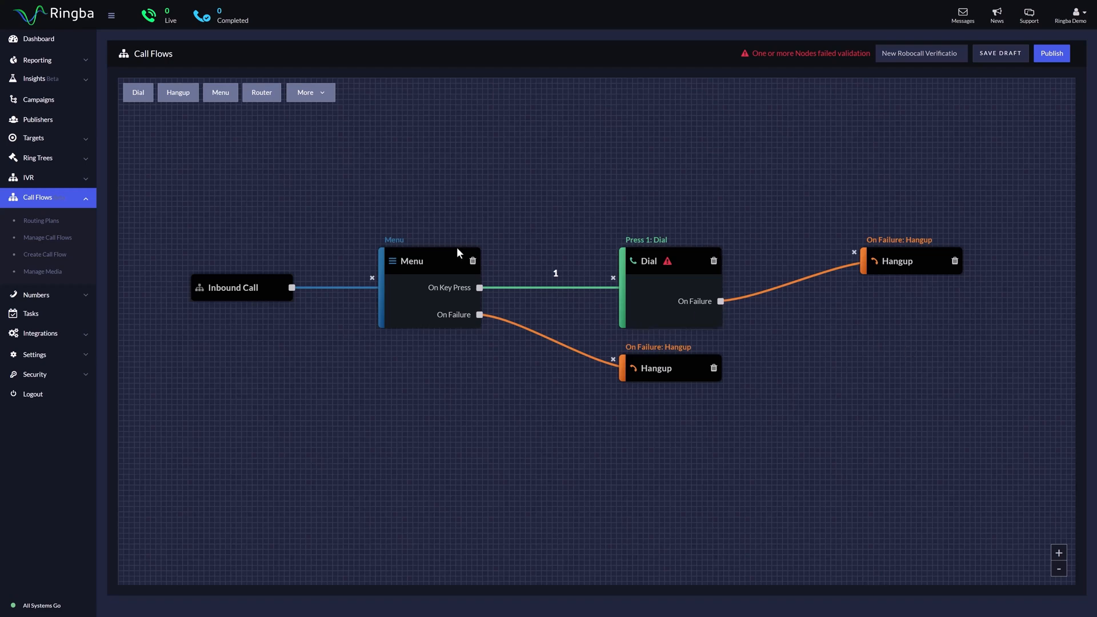
Clear the Robocall Verification flow's name field
click(649, 261)
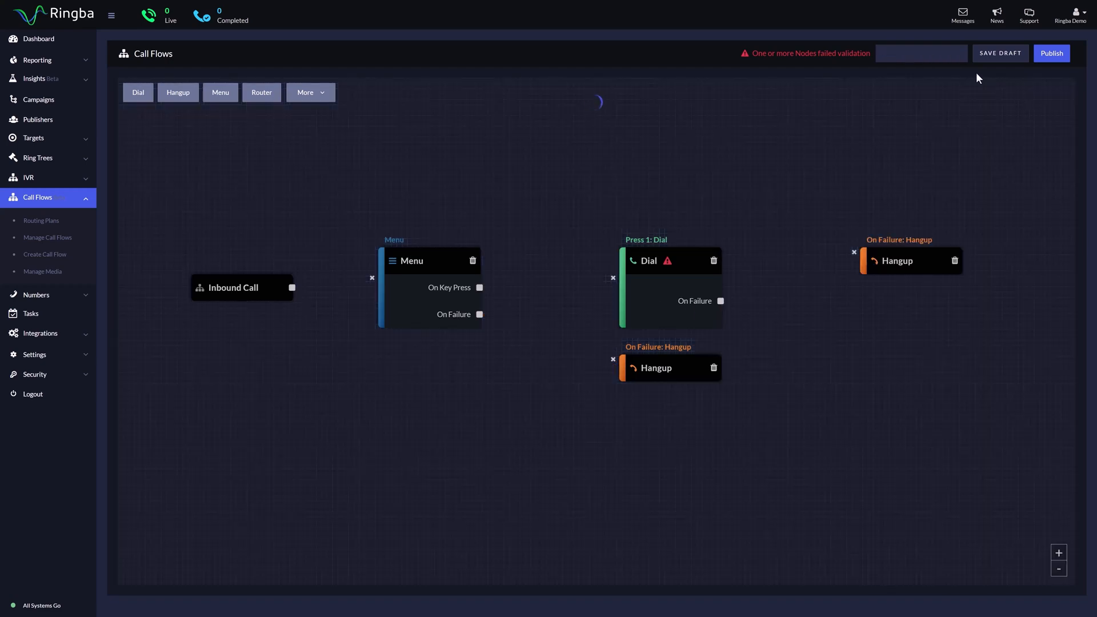
Enter 'Ringba Demo Call Flow' as the call flow's name
text(Ringba Demo Call Flow)
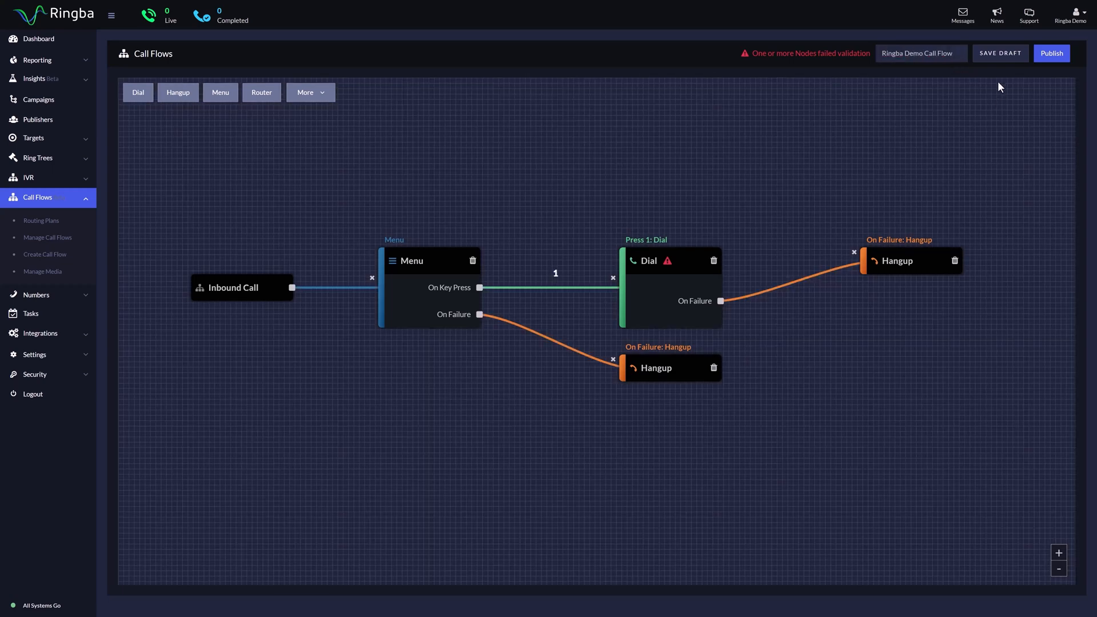
mouse_move(1018, 52)
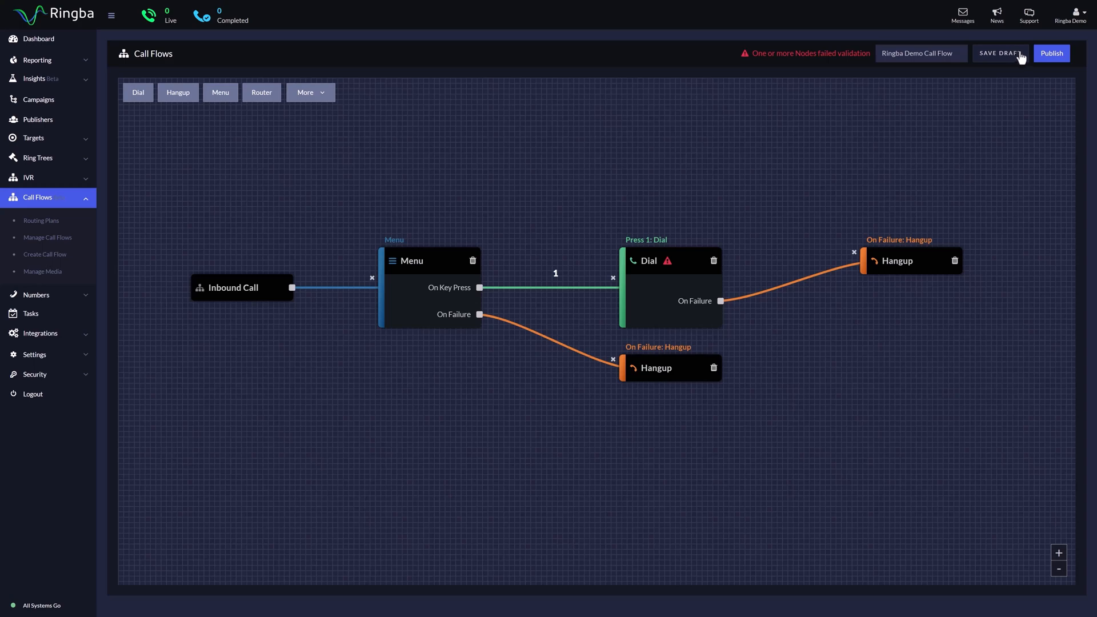
mouse_move(1054, 60)
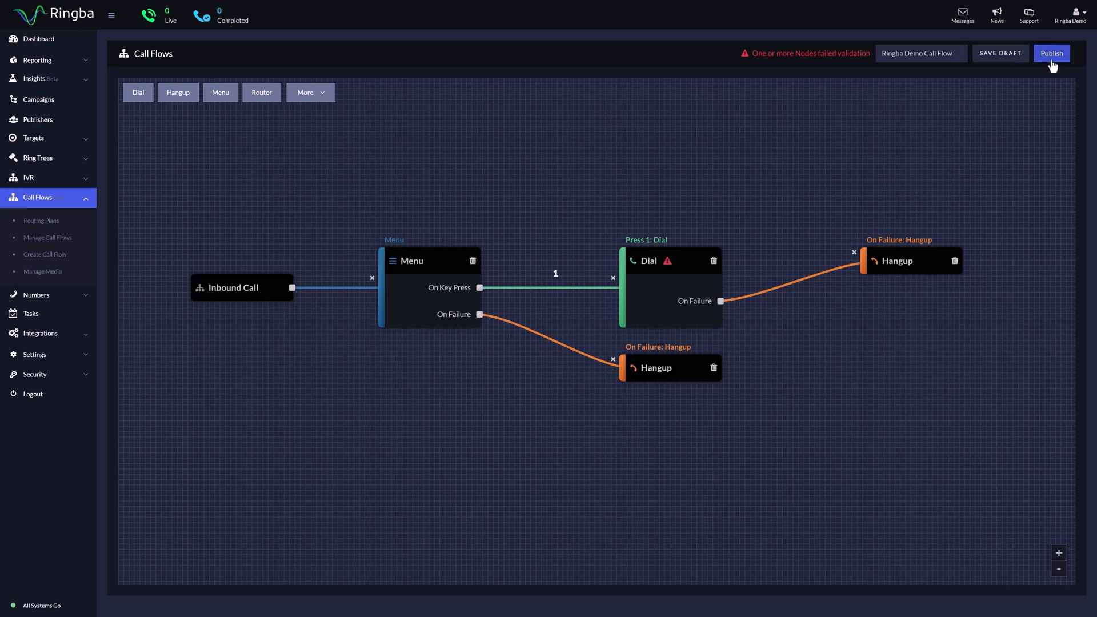